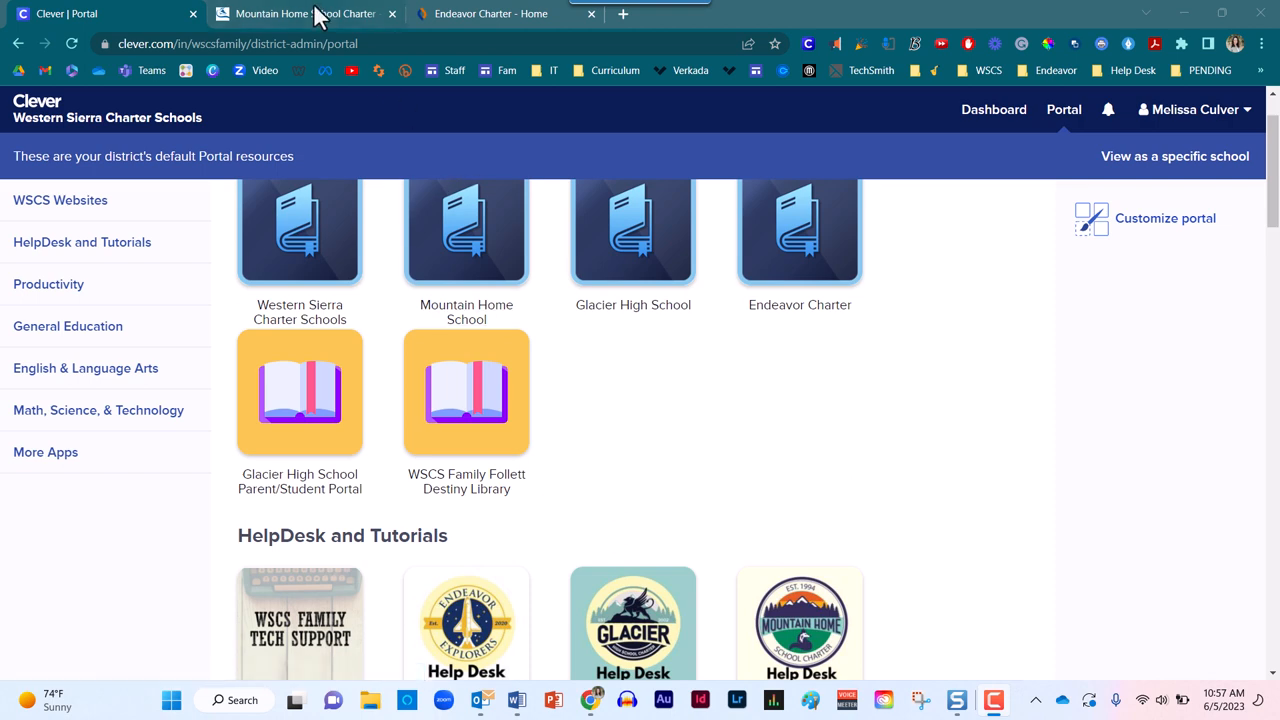
Show the Mountain Home School Charter site's Resources list with the Library Login link.
{"action": "left_click", "coordinate": [304, 14]}
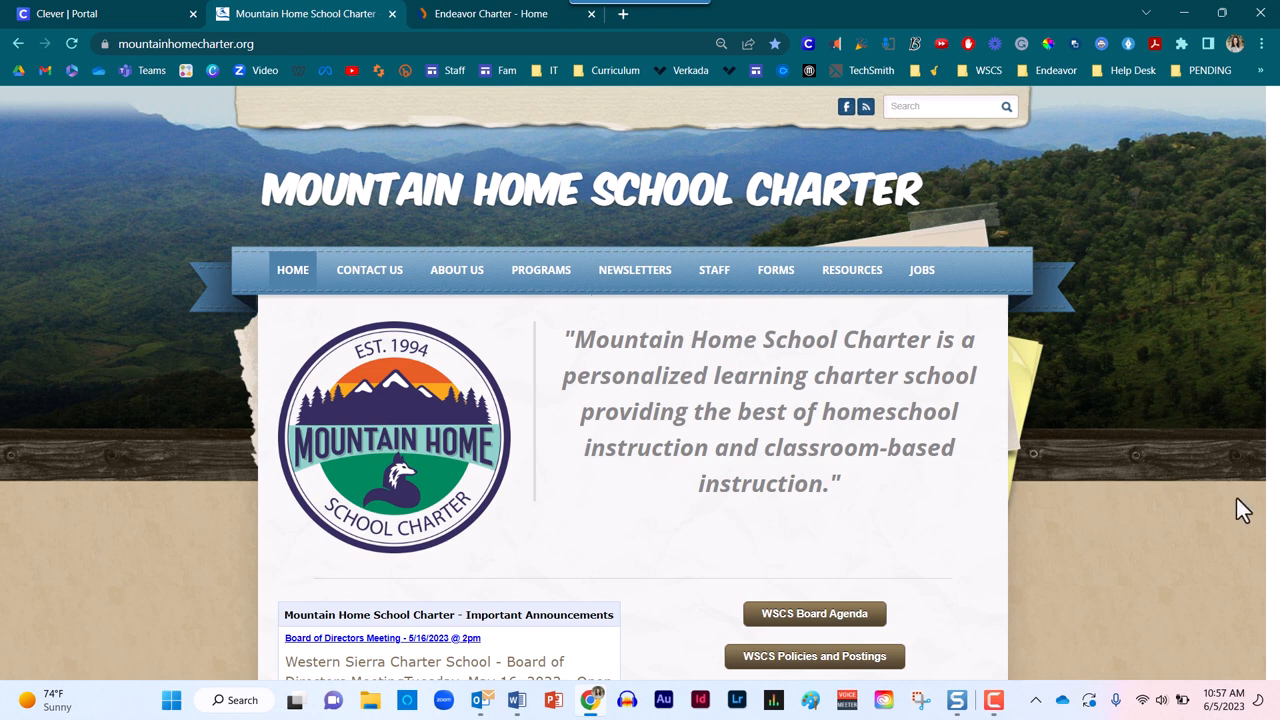
{"action": "mouse_move", "coordinate": [1180, 516]}
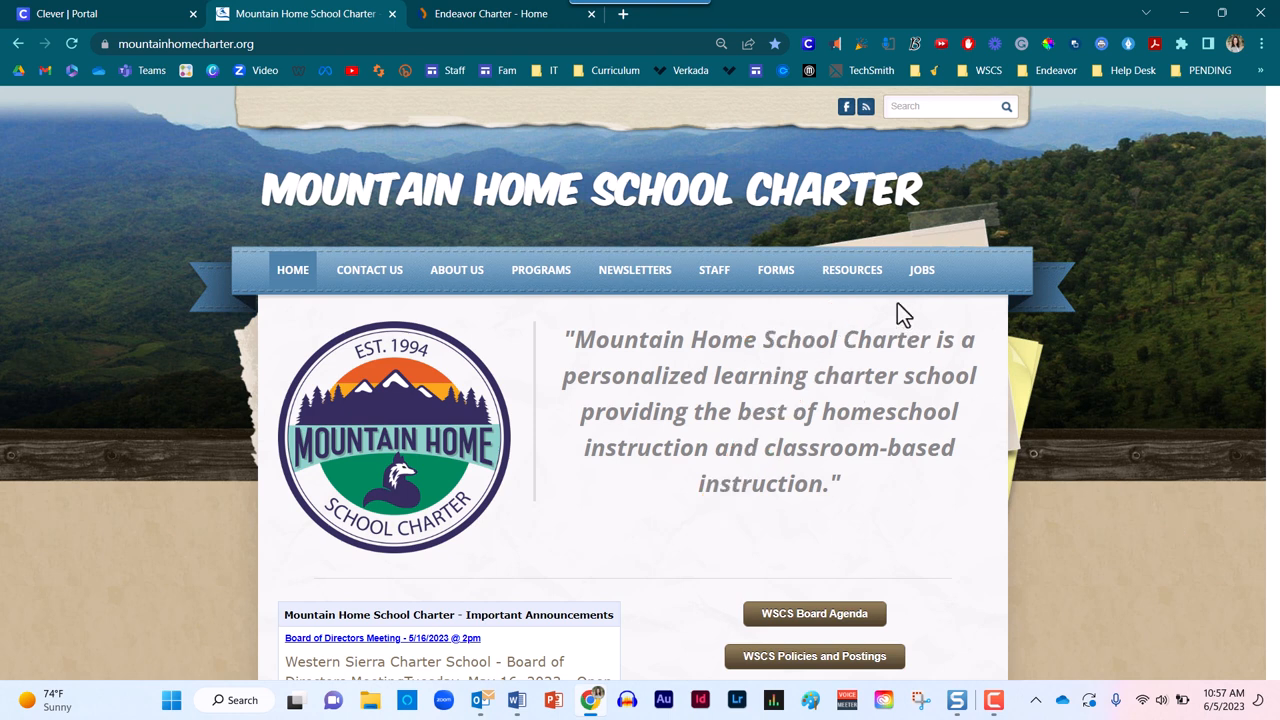
{"action": "left_click", "coordinate": [852, 268]}
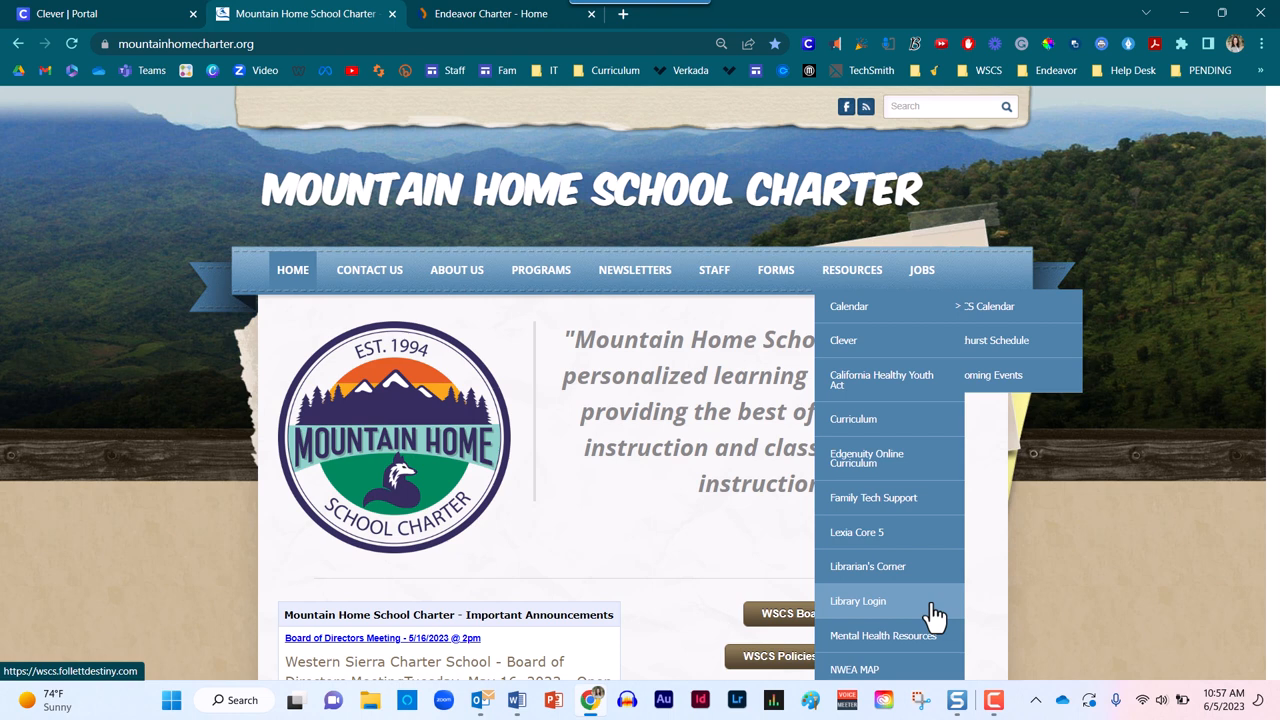
{"action": "mouse_move", "coordinate": [936, 600]}
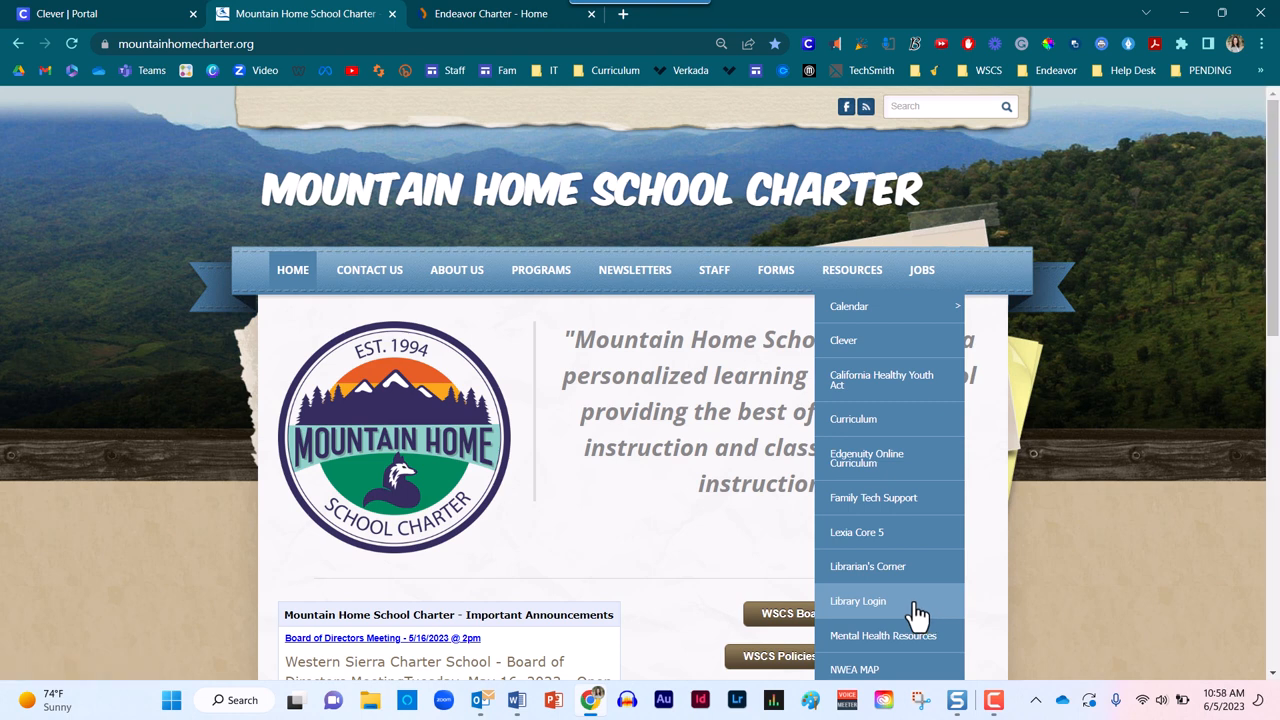
Follow Library Login to the Western Sierra Charter School welcome page of library sites.
{"action": "left_click", "coordinate": [856, 600]}
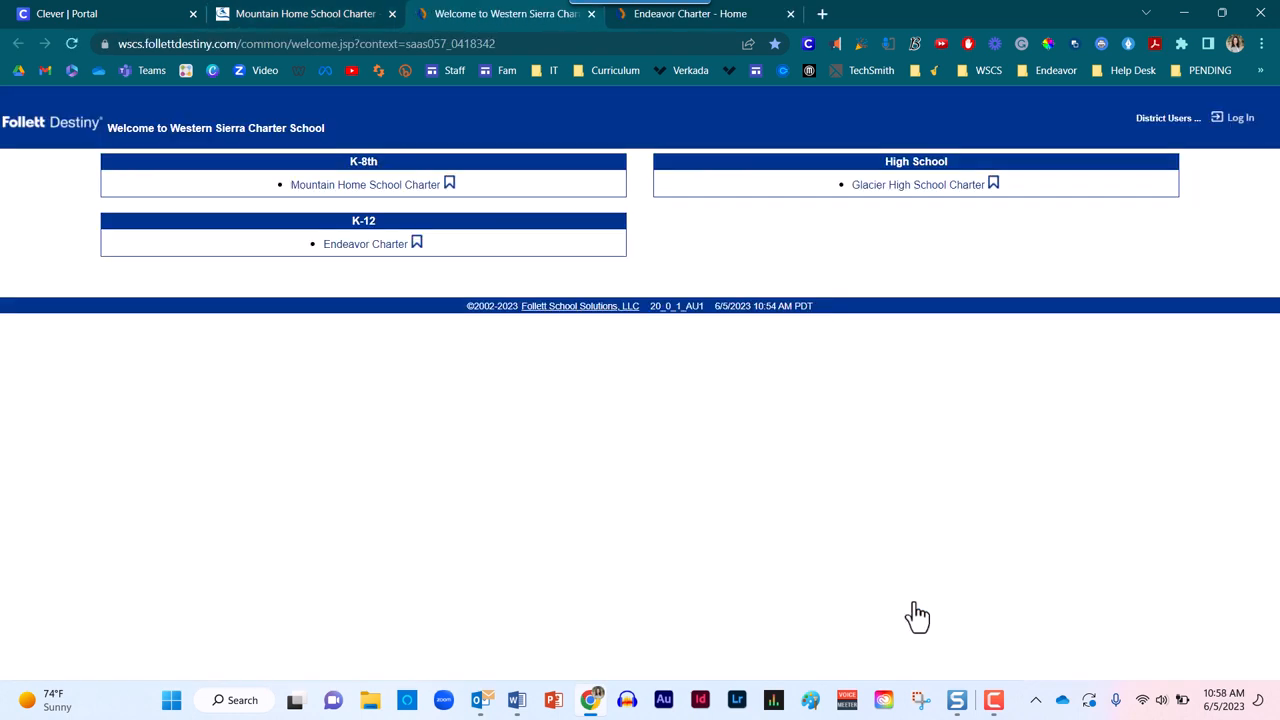
{"action": "mouse_move", "coordinate": [96, 40]}
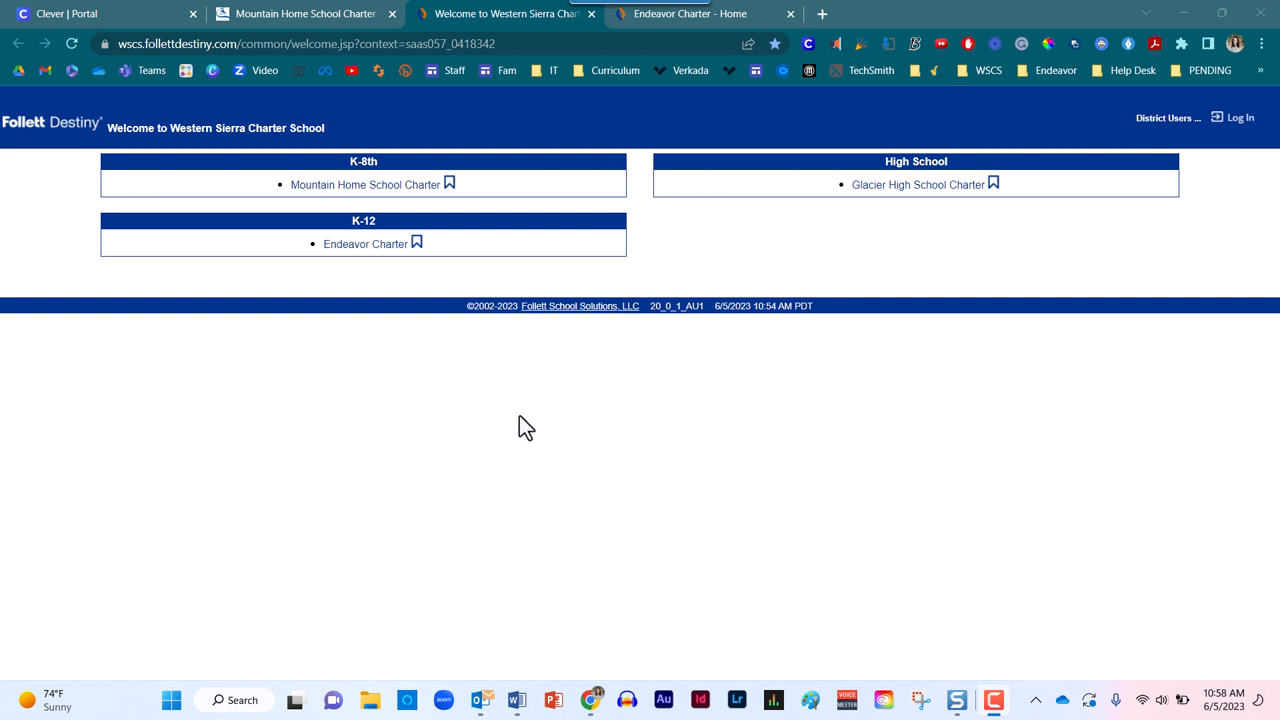
{"action": "mouse_move", "coordinate": [492, 412]}
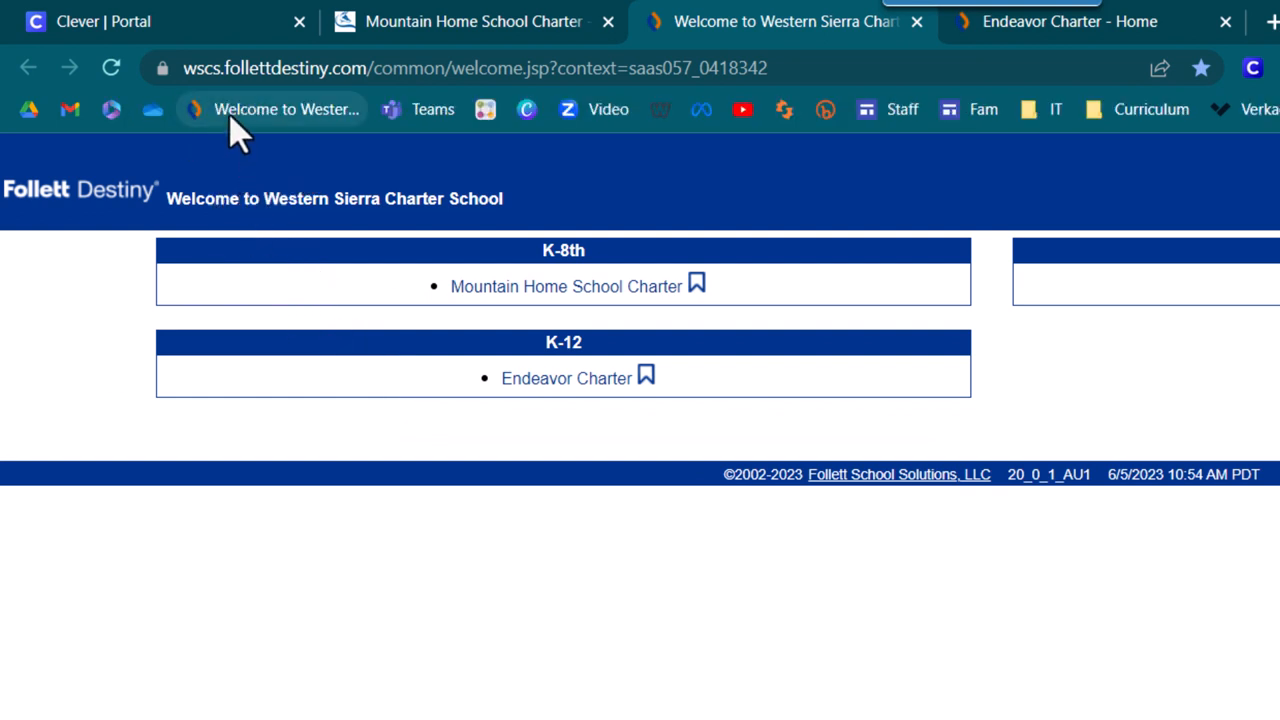
{"action": "mouse_move", "coordinate": [416, 510]}
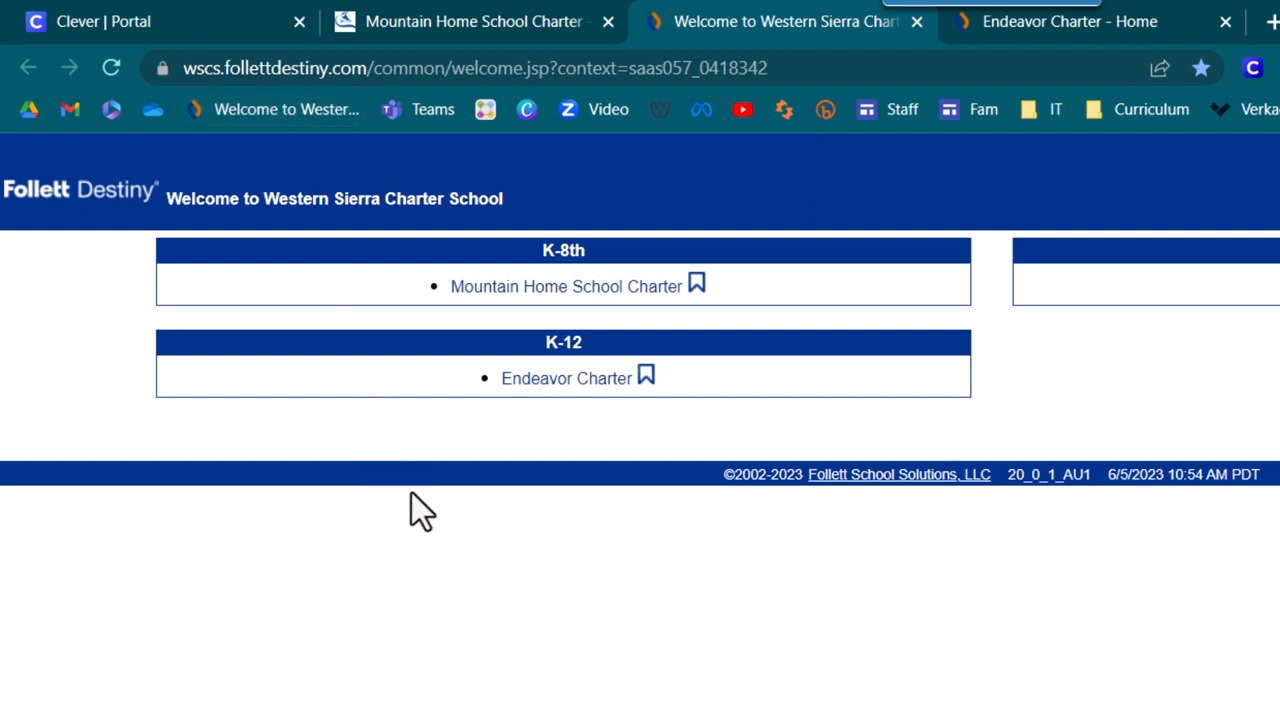
{"action": "mouse_move", "coordinate": [390, 486]}
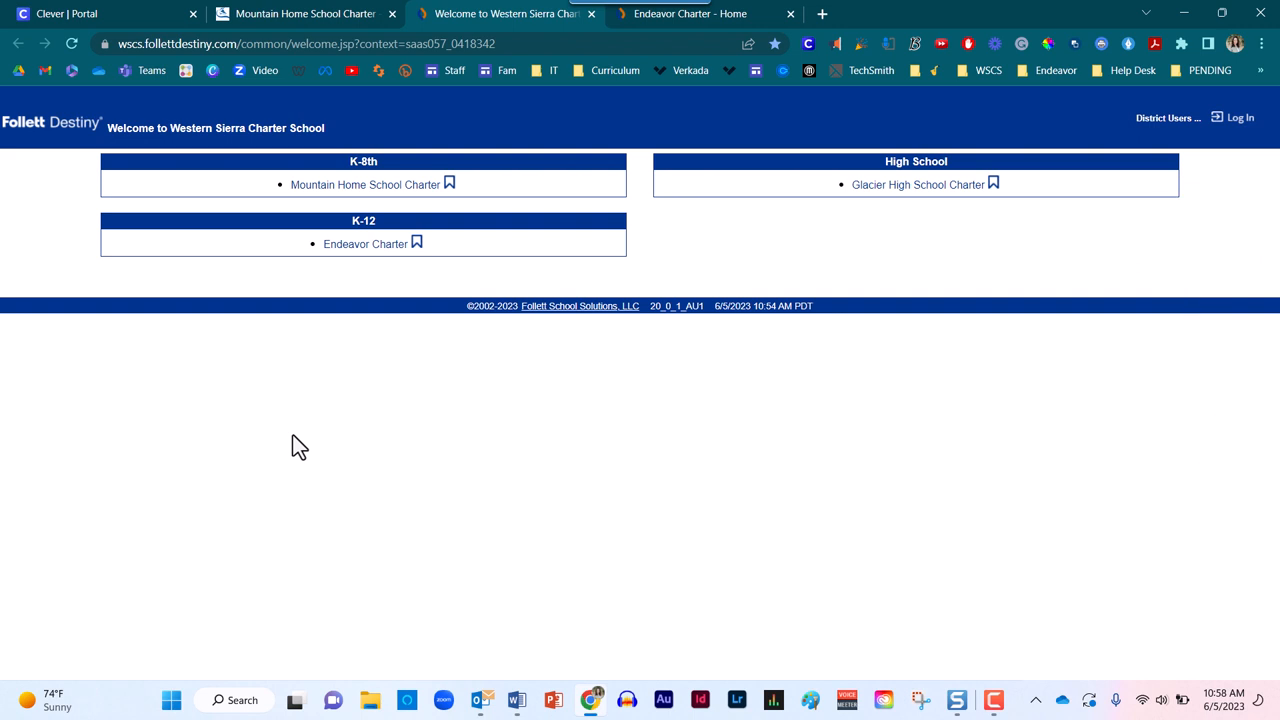
{"action": "mouse_move", "coordinate": [1240, 118]}
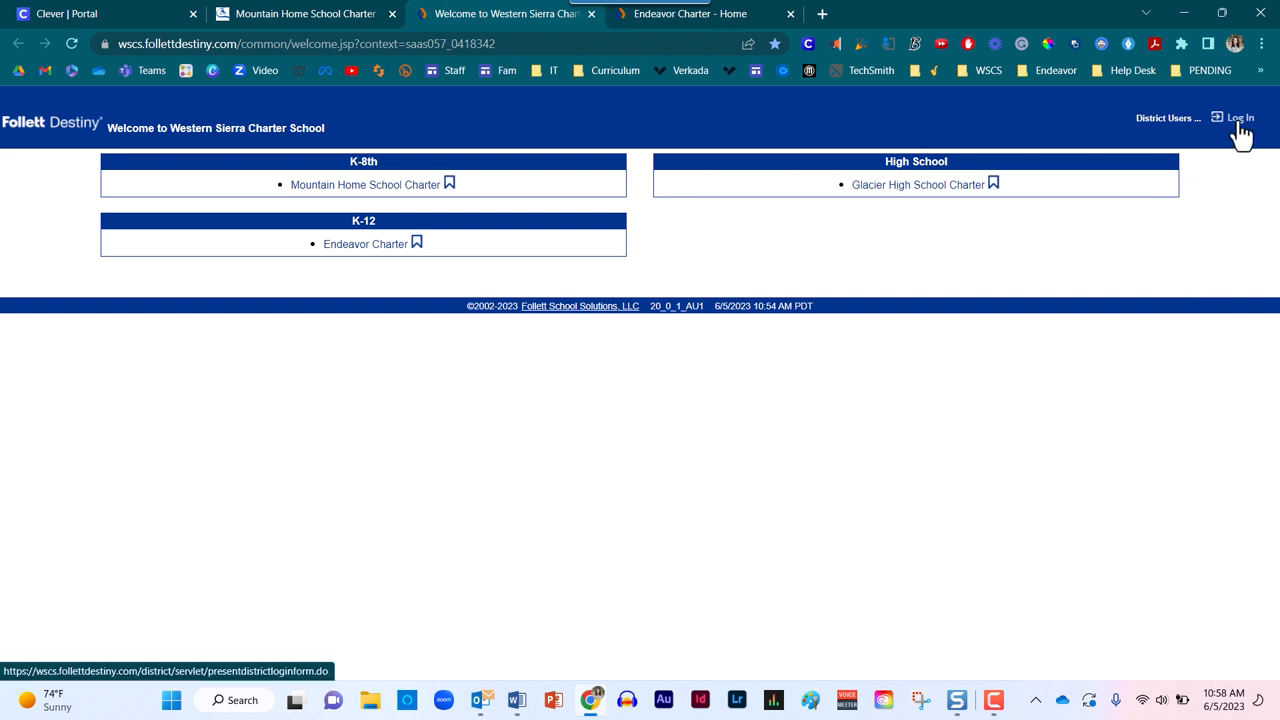
Log in to Follett Destiny with the district administrator user name and password.
{"action": "left_click", "coordinate": [1240, 118]}
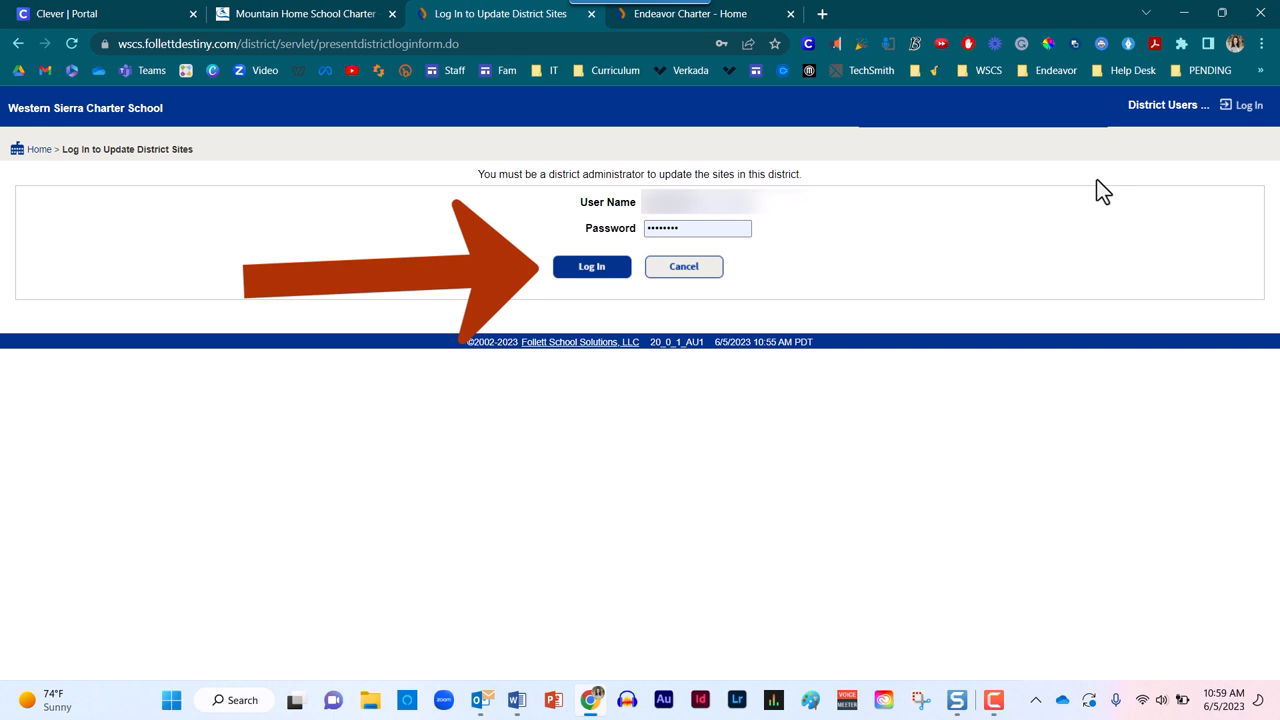
{"action": "left_click", "coordinate": [592, 266]}
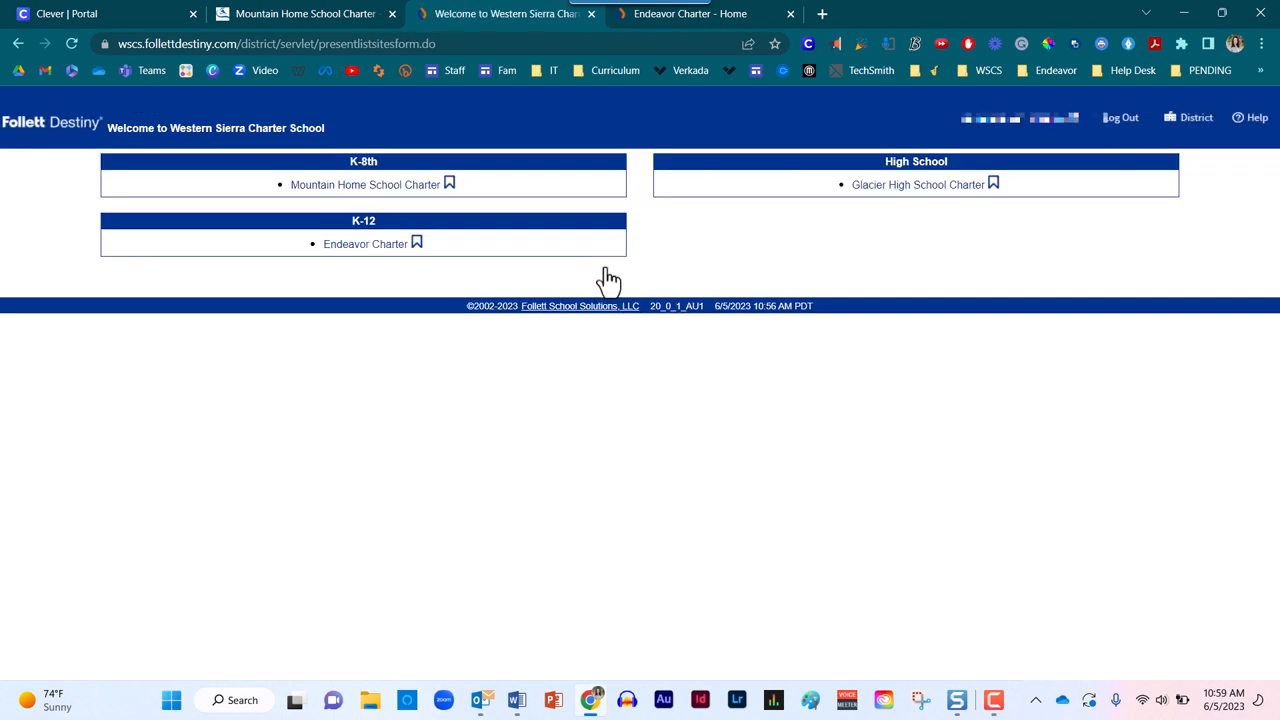
{"action": "mouse_move", "coordinate": [580, 436]}
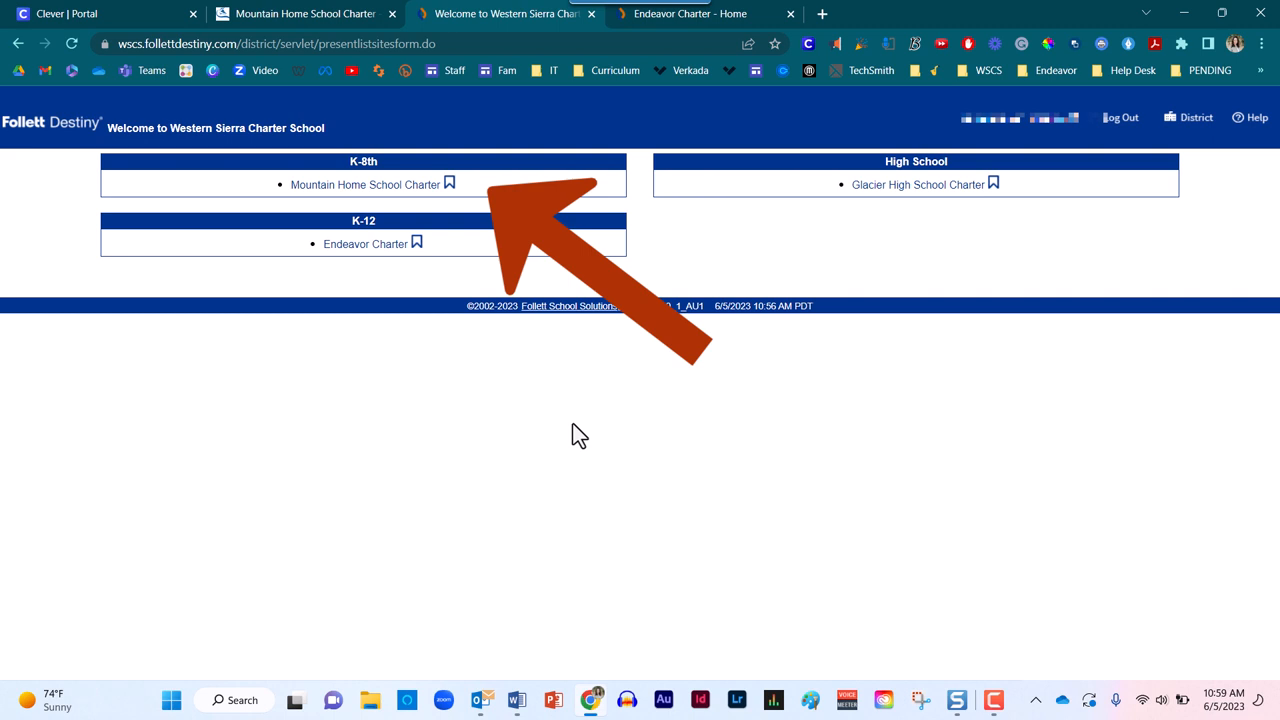
{"action": "mouse_move", "coordinate": [412, 196]}
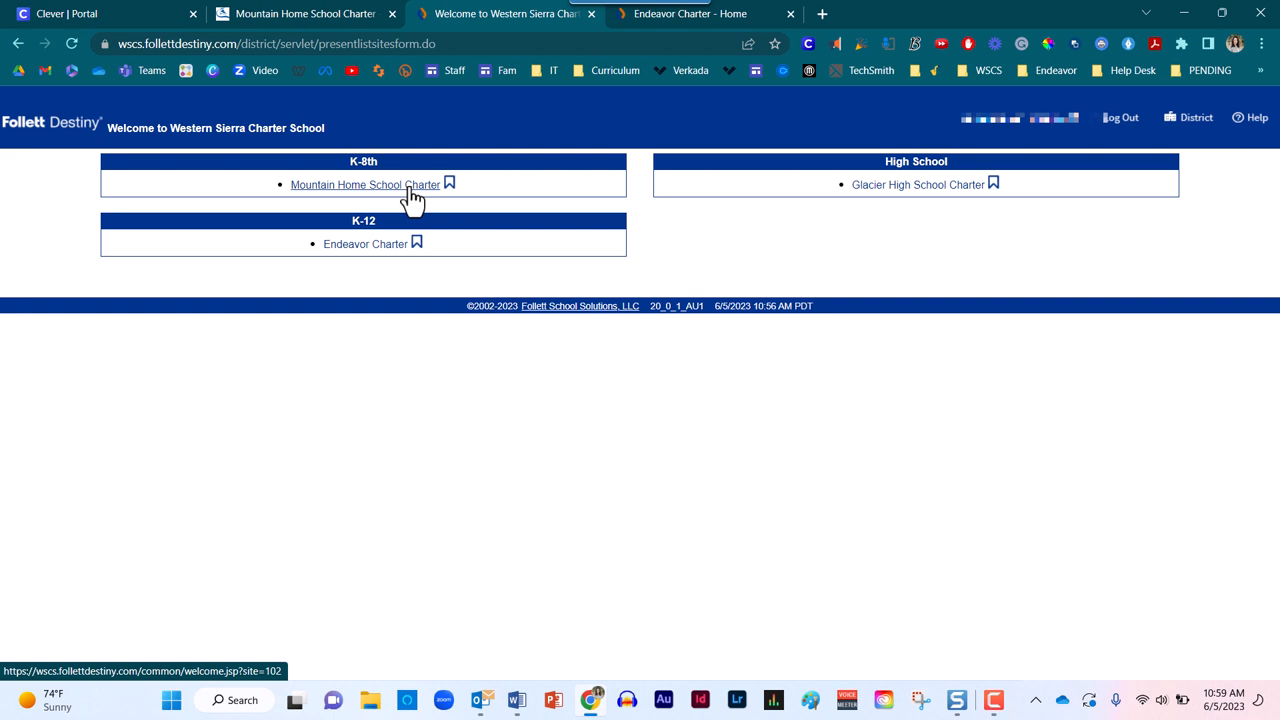
Enter the Mountain Home School Charter site and go to its Circulation Check Out page.
{"action": "left_click", "coordinate": [364, 184]}
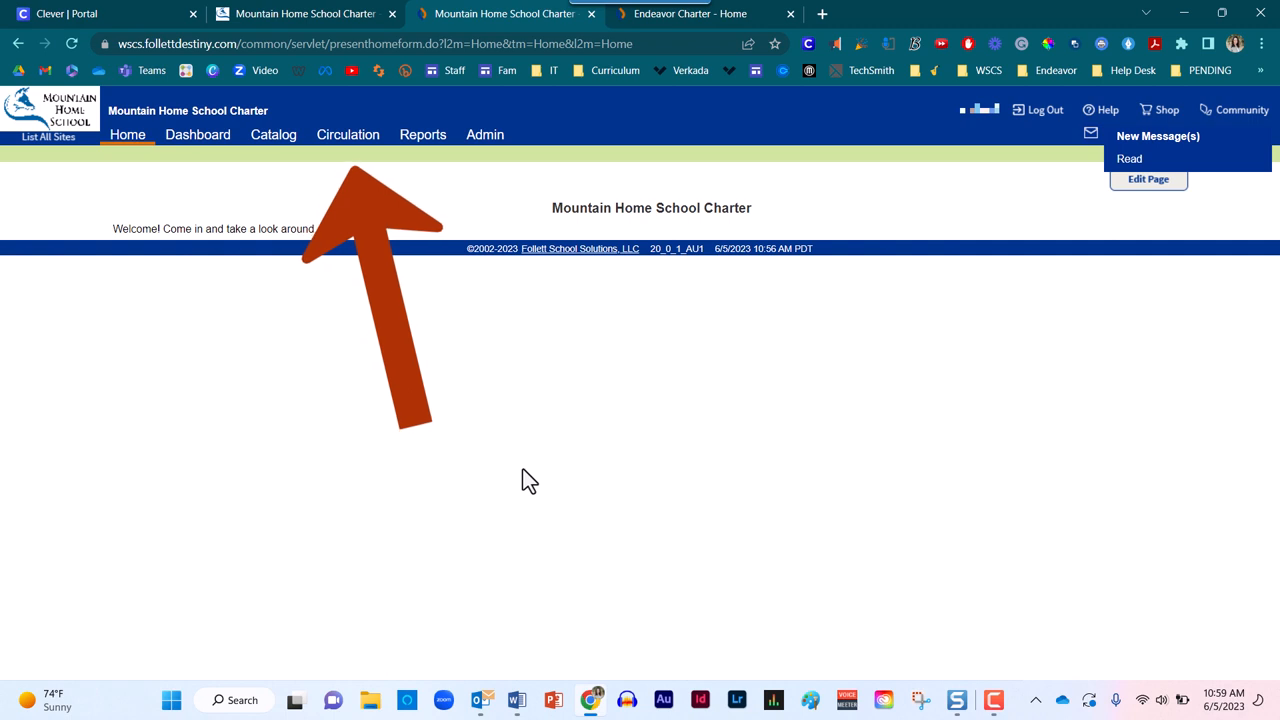
{"action": "left_click", "coordinate": [348, 134]}
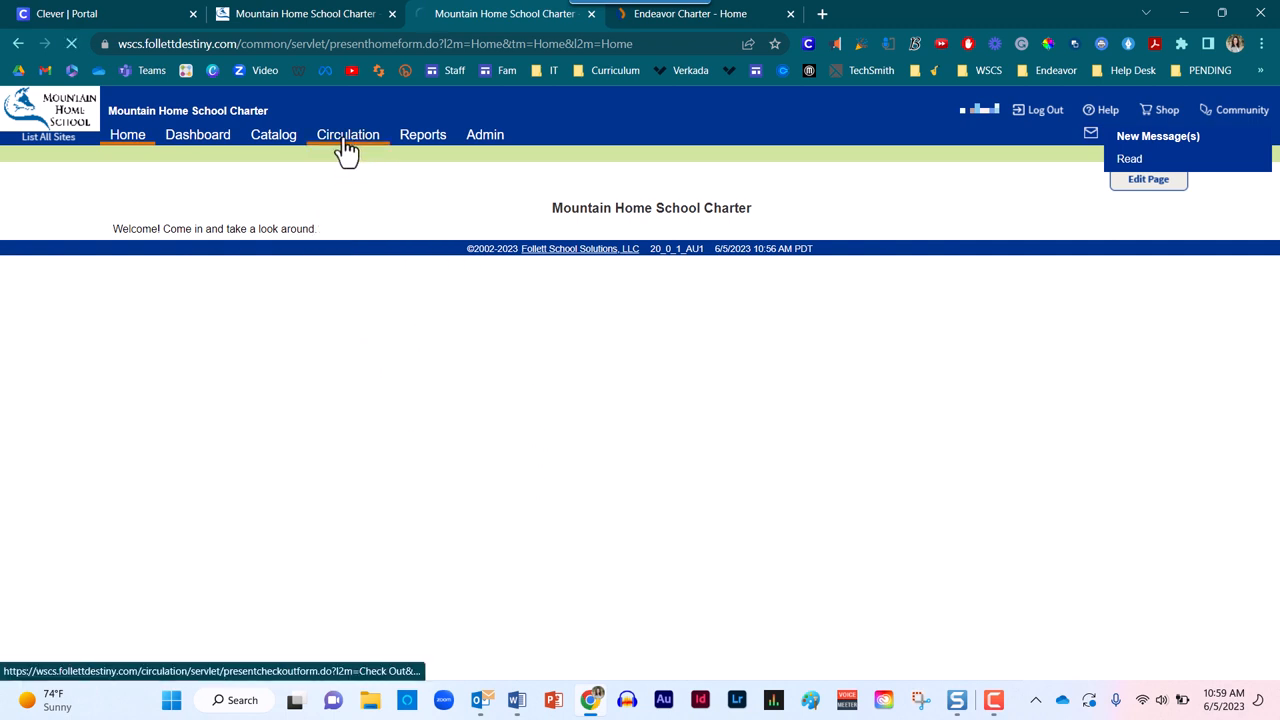
{"action": "left_click", "coordinate": [348, 134]}
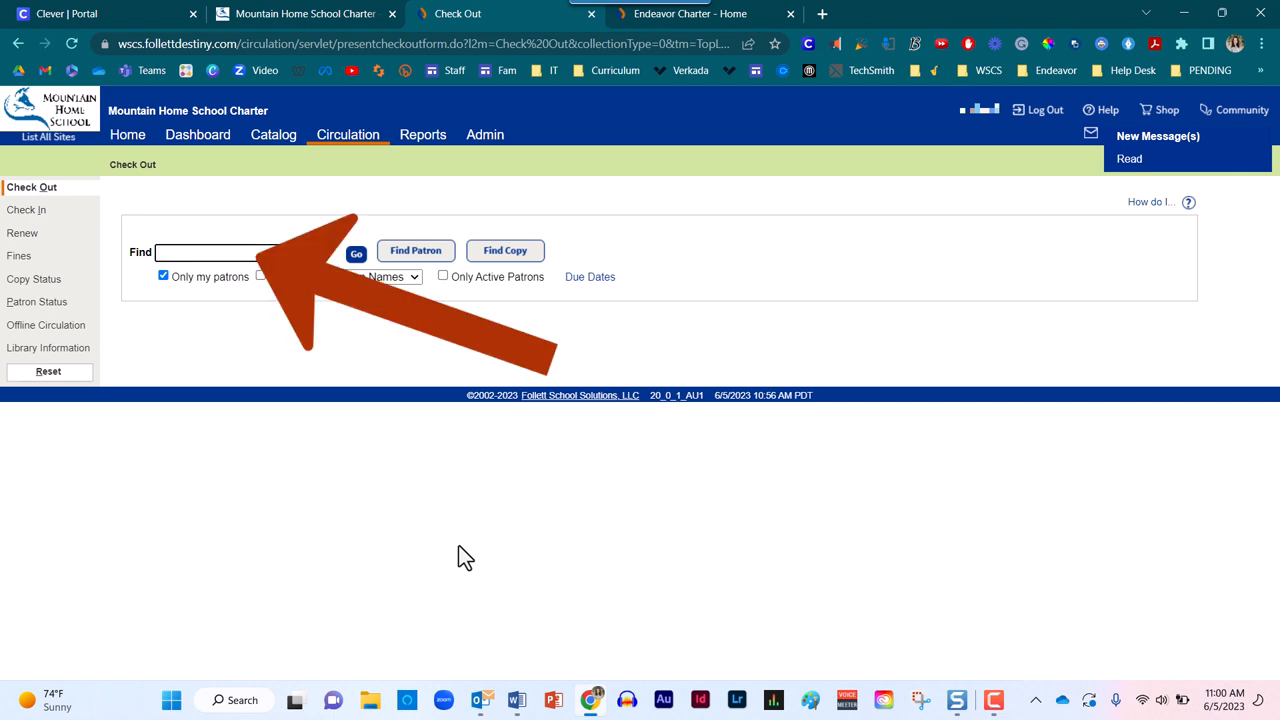
Search patrons for the last name 'smith' to list matching students and grades.
{"action": "type", "text": "smith"}
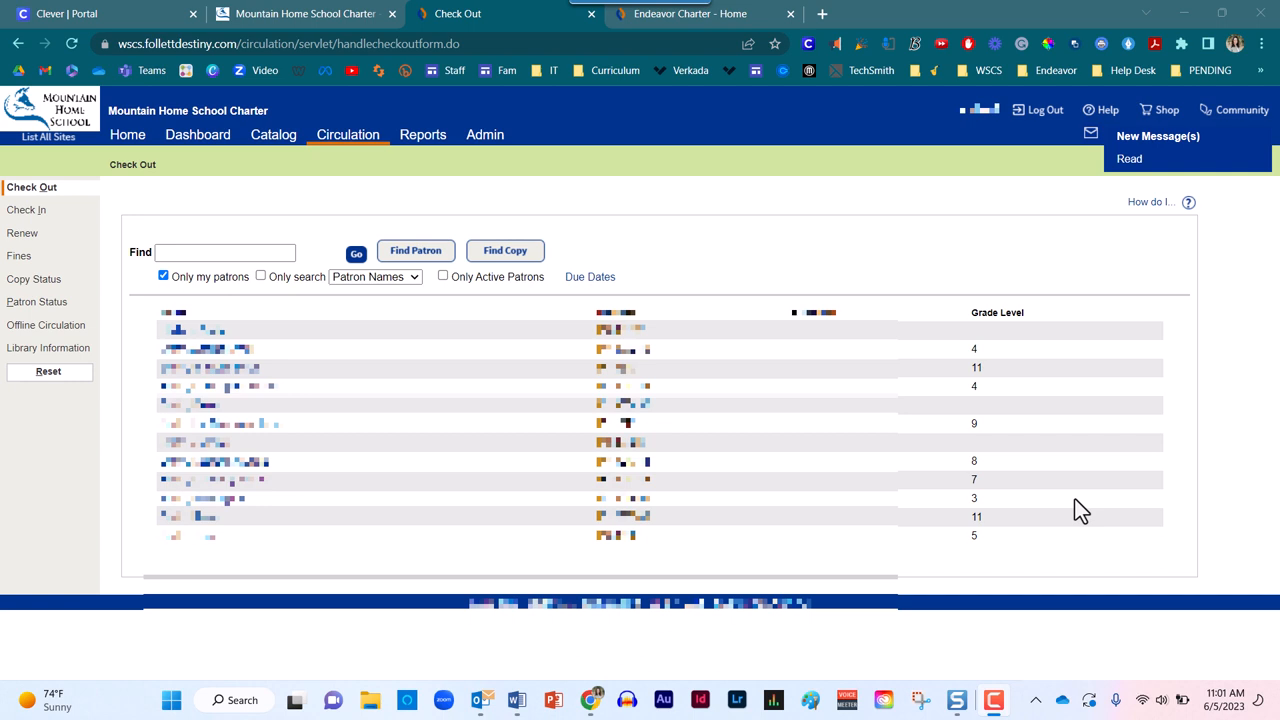
{"action": "mouse_move", "coordinate": [184, 308]}
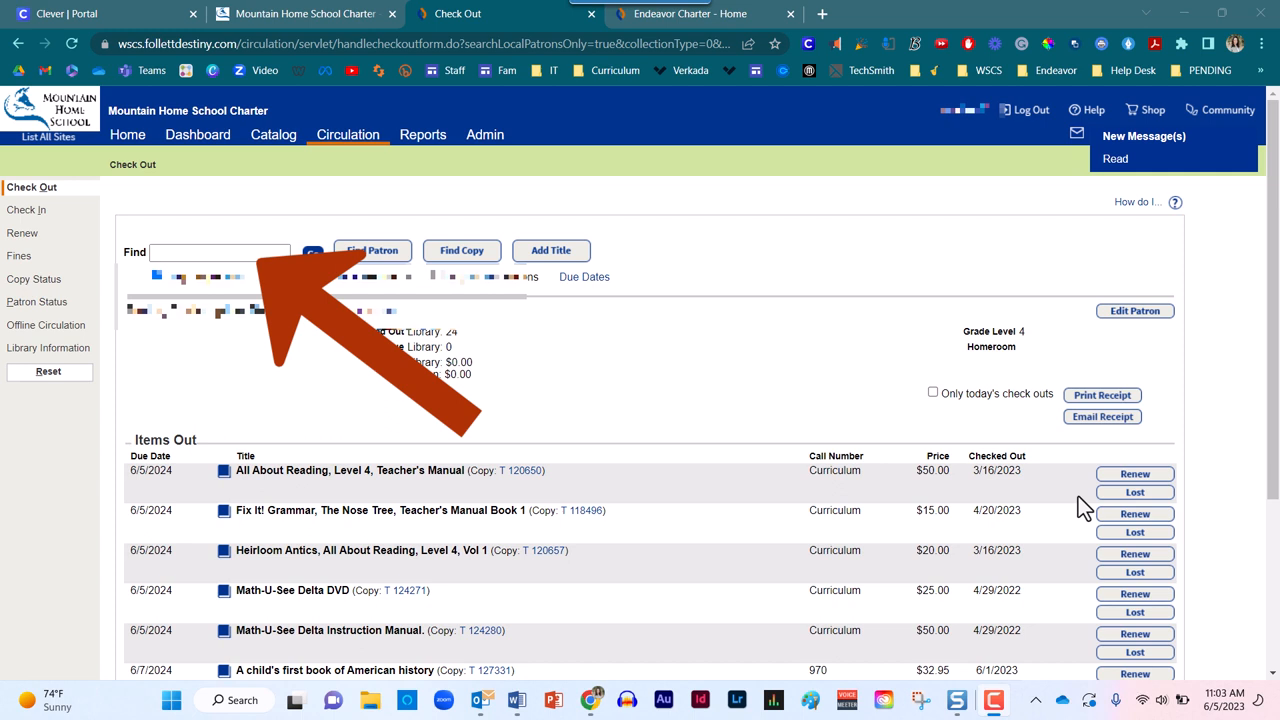
{"action": "mouse_move", "coordinate": [1052, 510]}
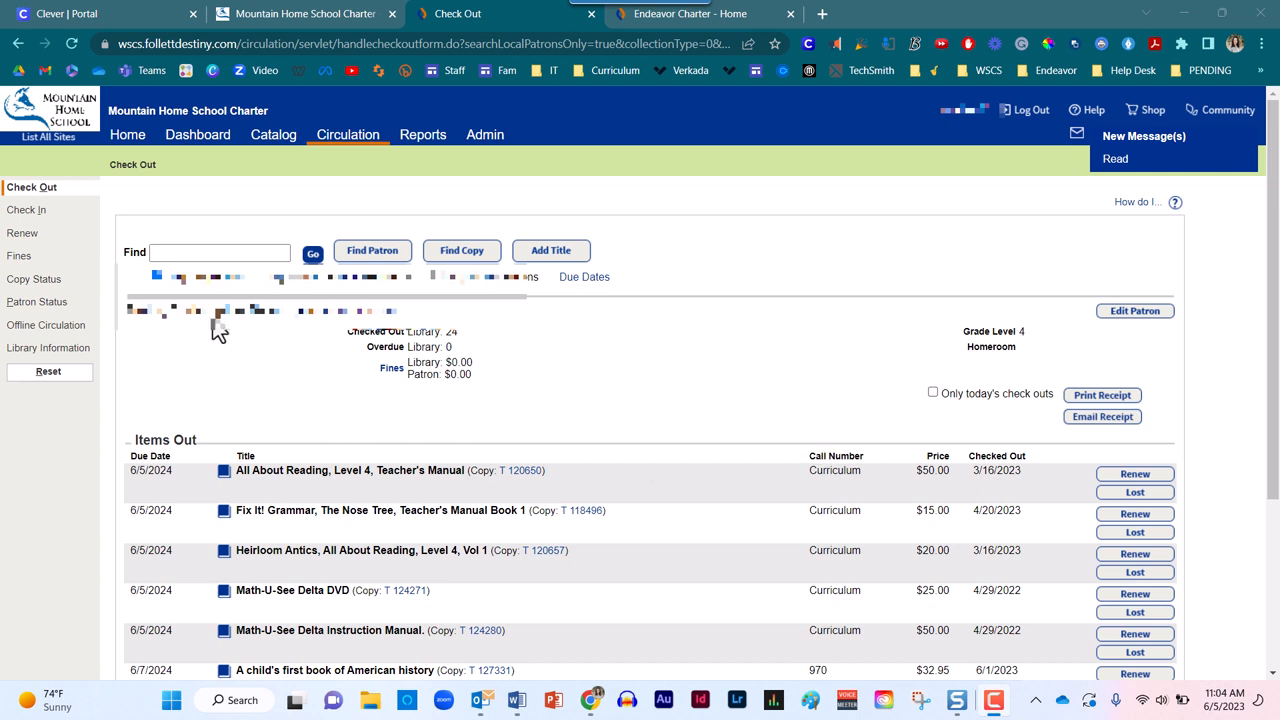
Enter the copy barcode for Pig the star and check it out to the grade 4 patron.
{"action": "left_click", "coordinate": [220, 252]}
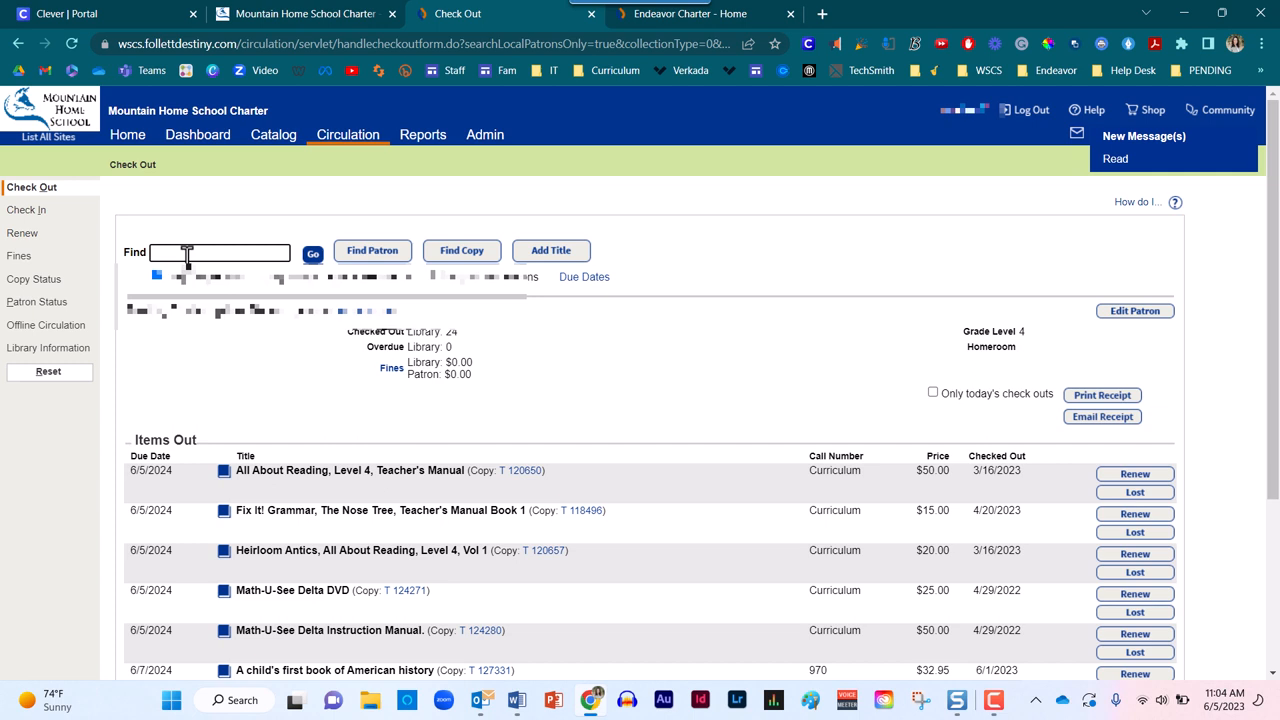
{"action": "left_click", "coordinate": [312, 252]}
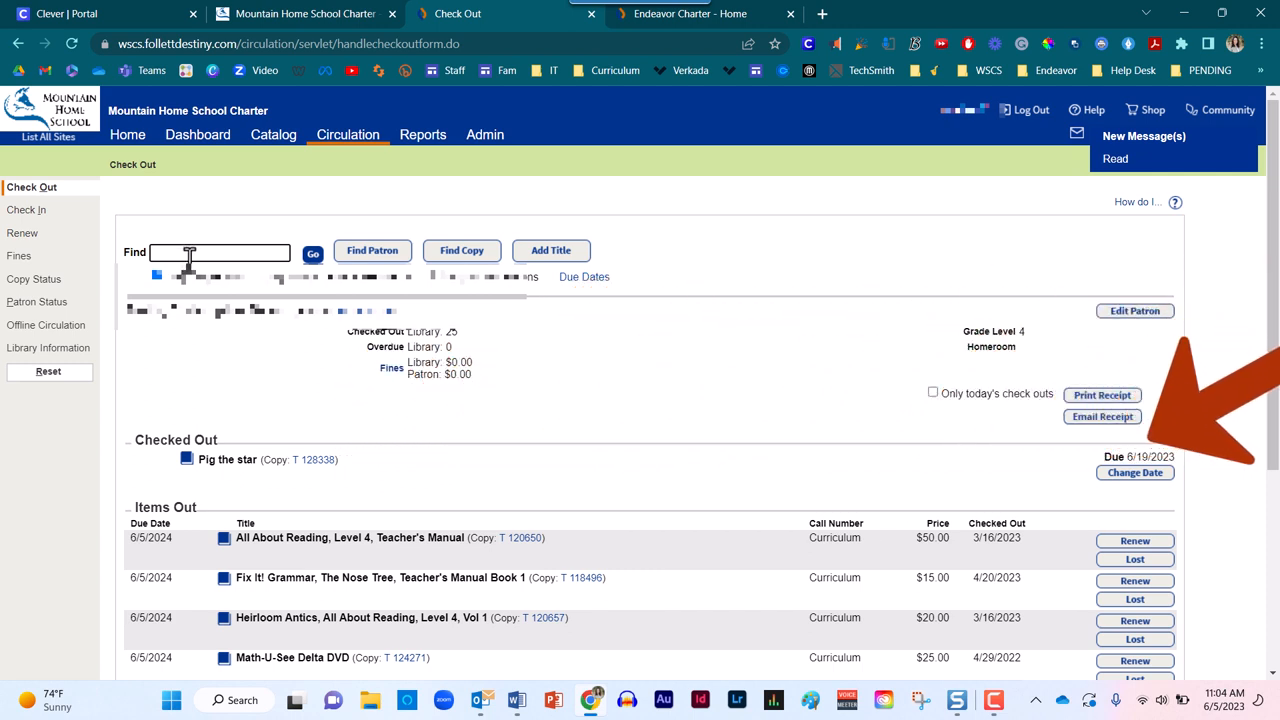
{"action": "scroll", "scroll_direction": "down", "scroll_amount": 3}
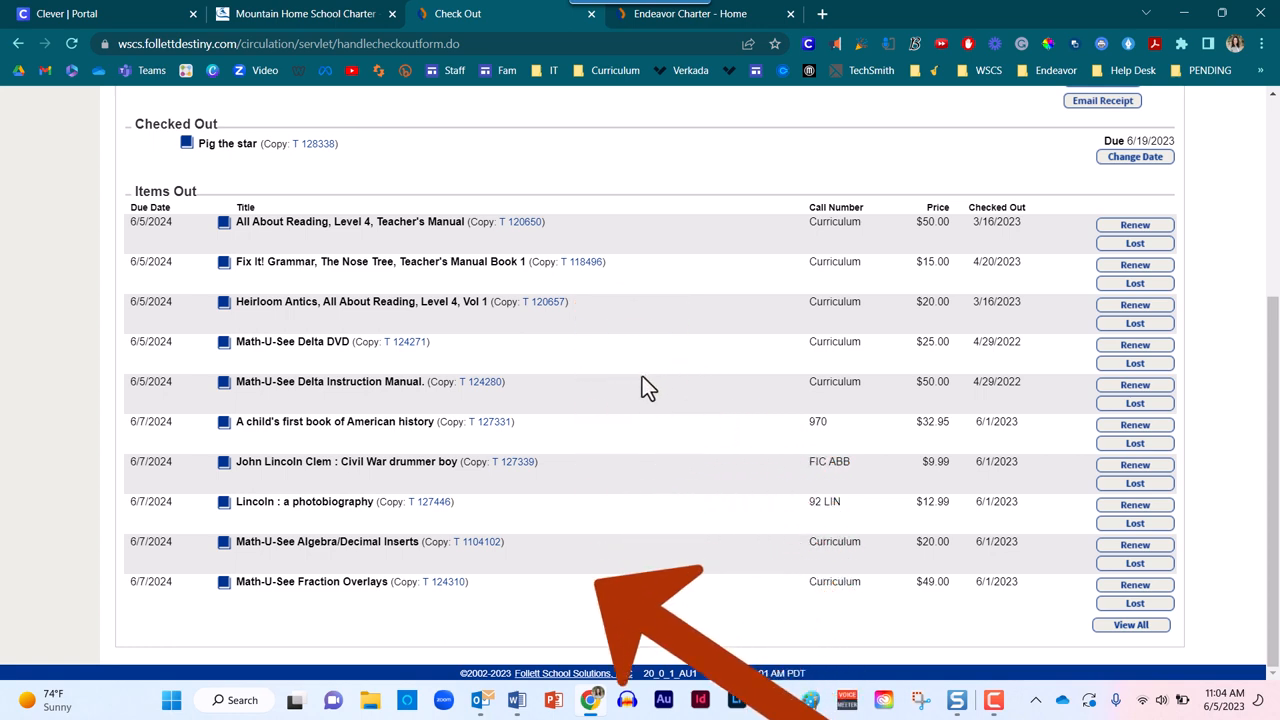
{"action": "scroll", "scroll_direction": "up", "scroll_amount": 3}
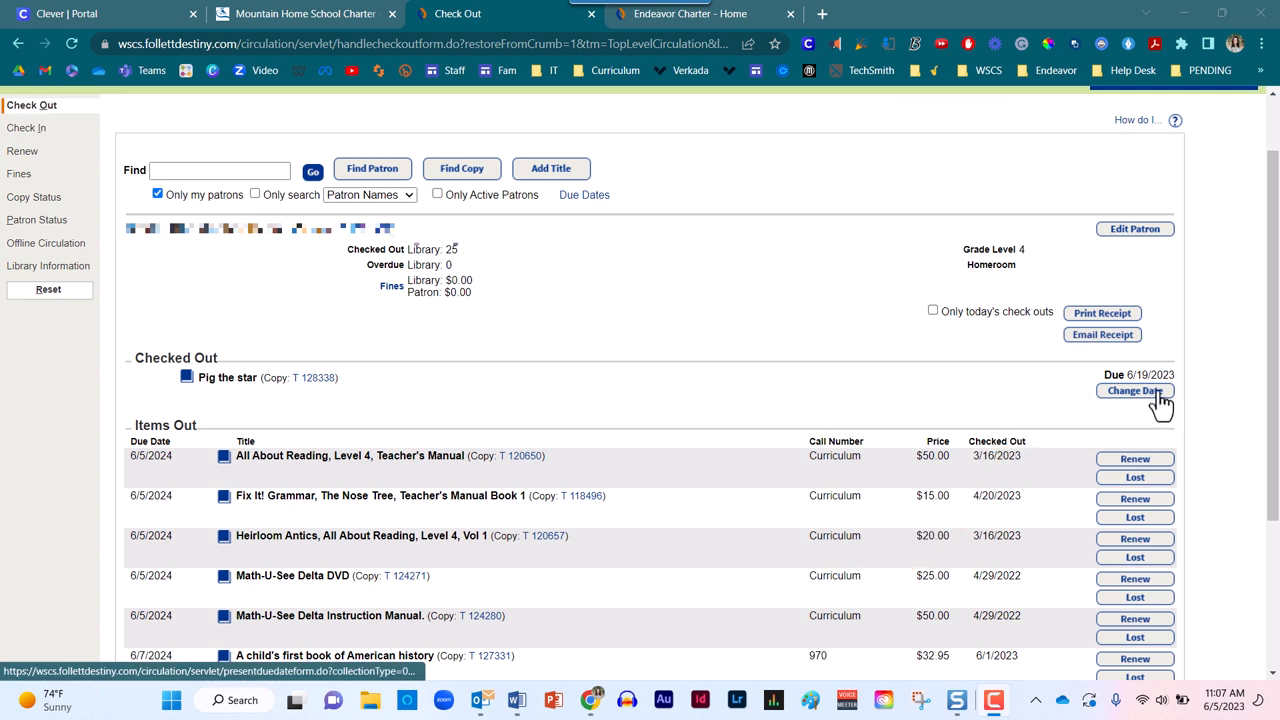
Start changing Pig the star's due date to a selected date and list the duration choices.
{"action": "left_click", "coordinate": [1136, 390]}
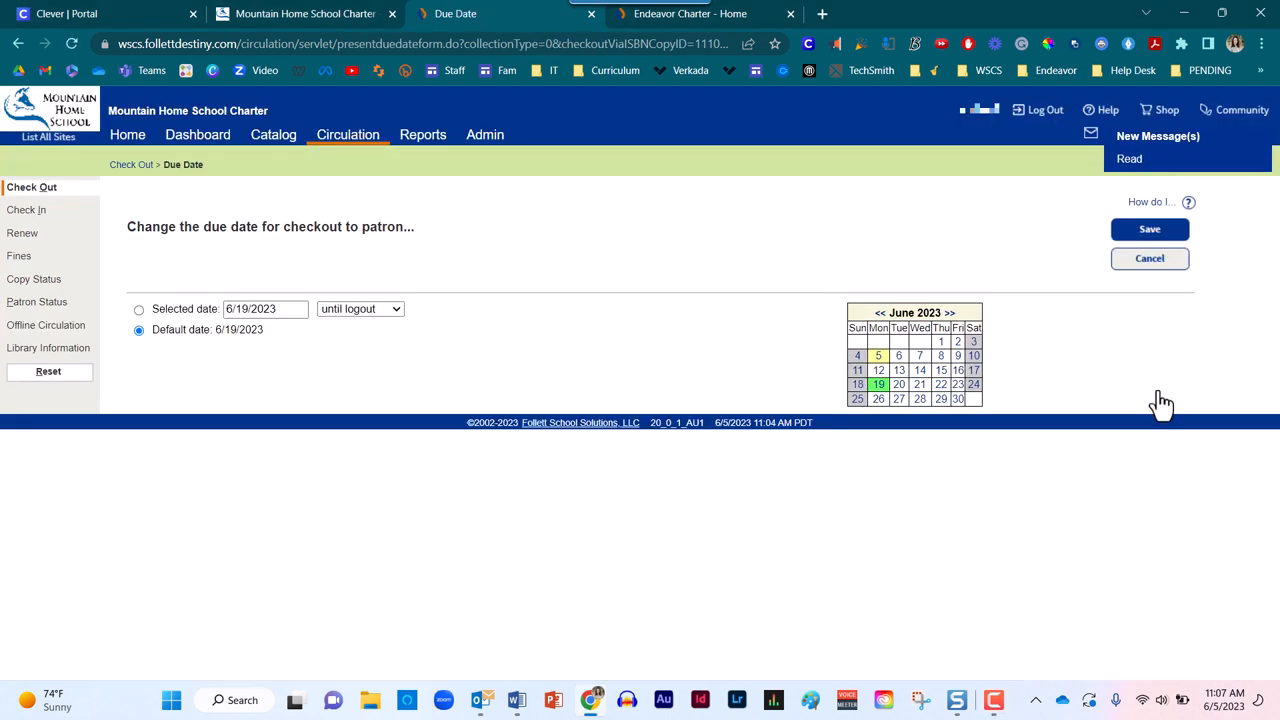
{"action": "mouse_move", "coordinate": [940, 410]}
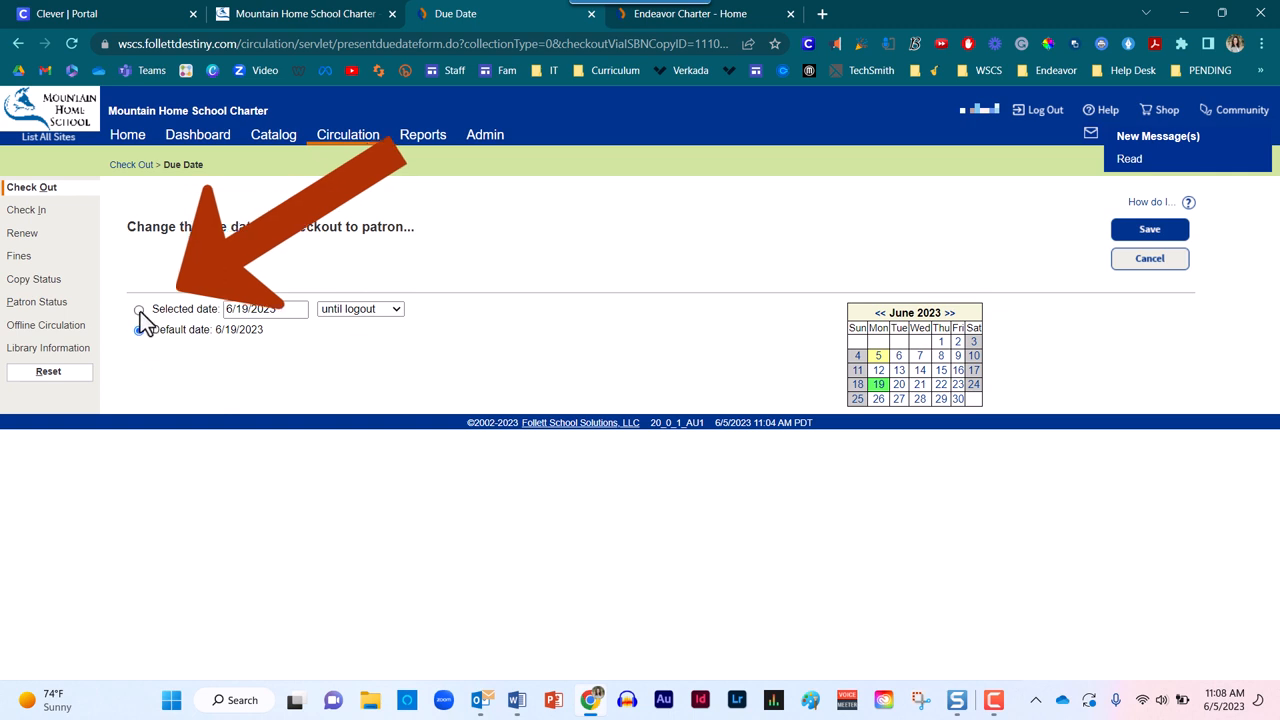
{"action": "left_click", "coordinate": [140, 308]}
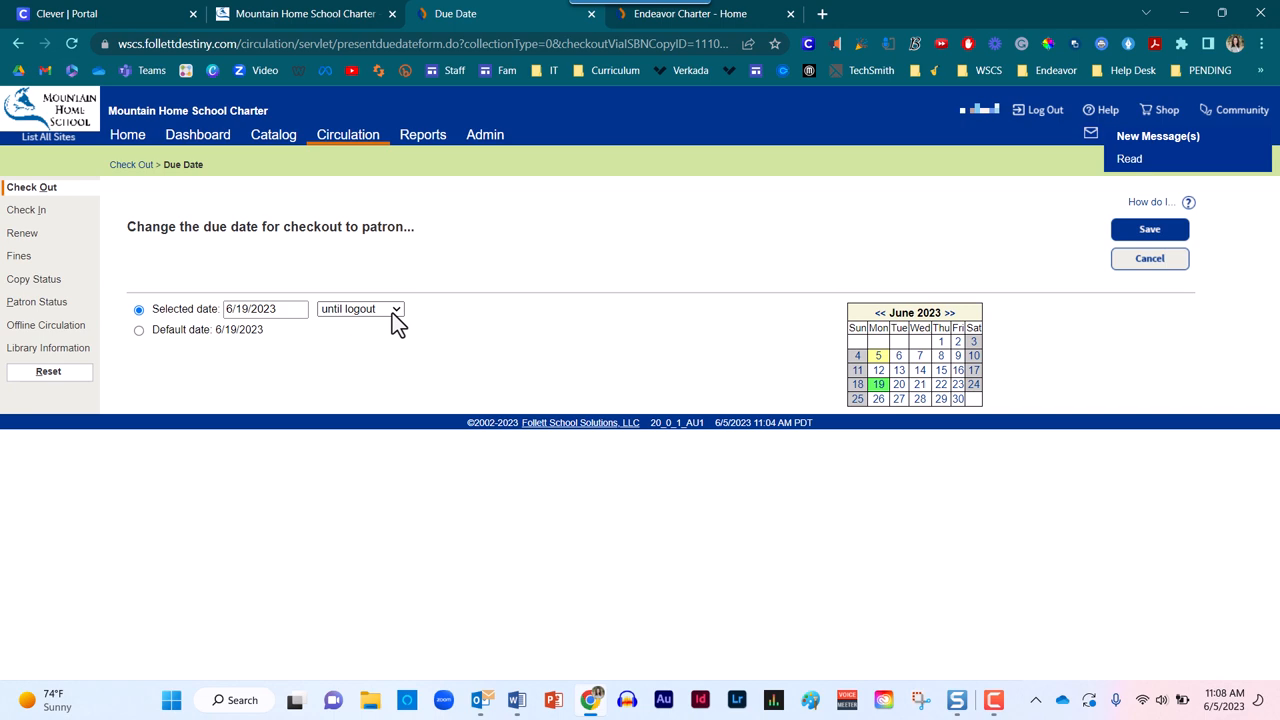
{"action": "left_click", "coordinate": [396, 308]}
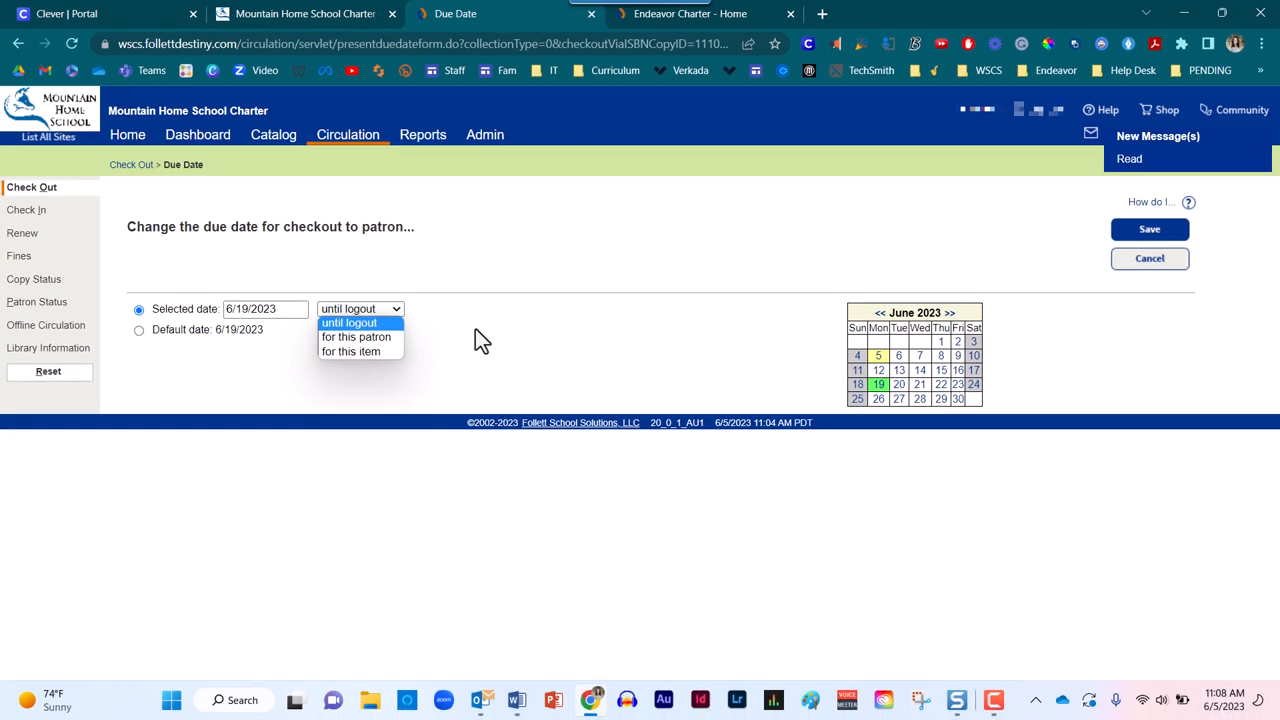
{"action": "mouse_move", "coordinate": [356, 336]}
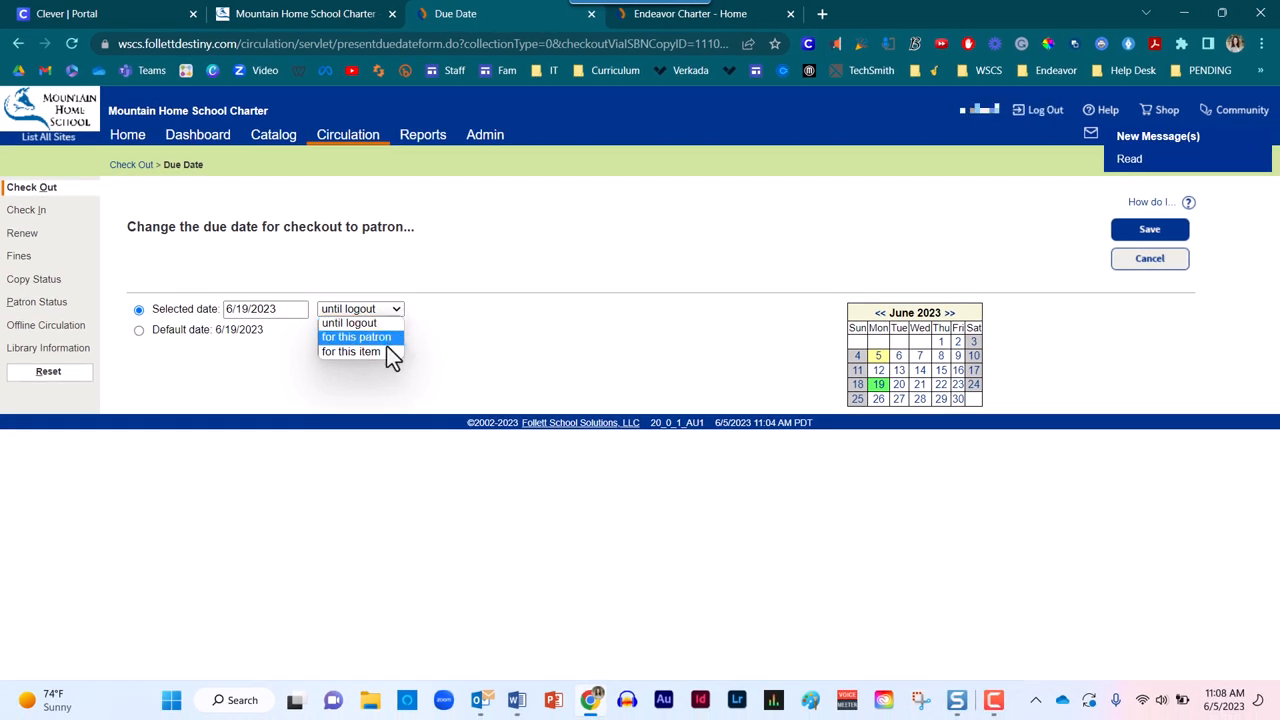
Pick 8/17/2023 as a due date for this item only, then cancel so it stays 6/19/2023.
{"action": "left_click", "coordinate": [350, 352]}
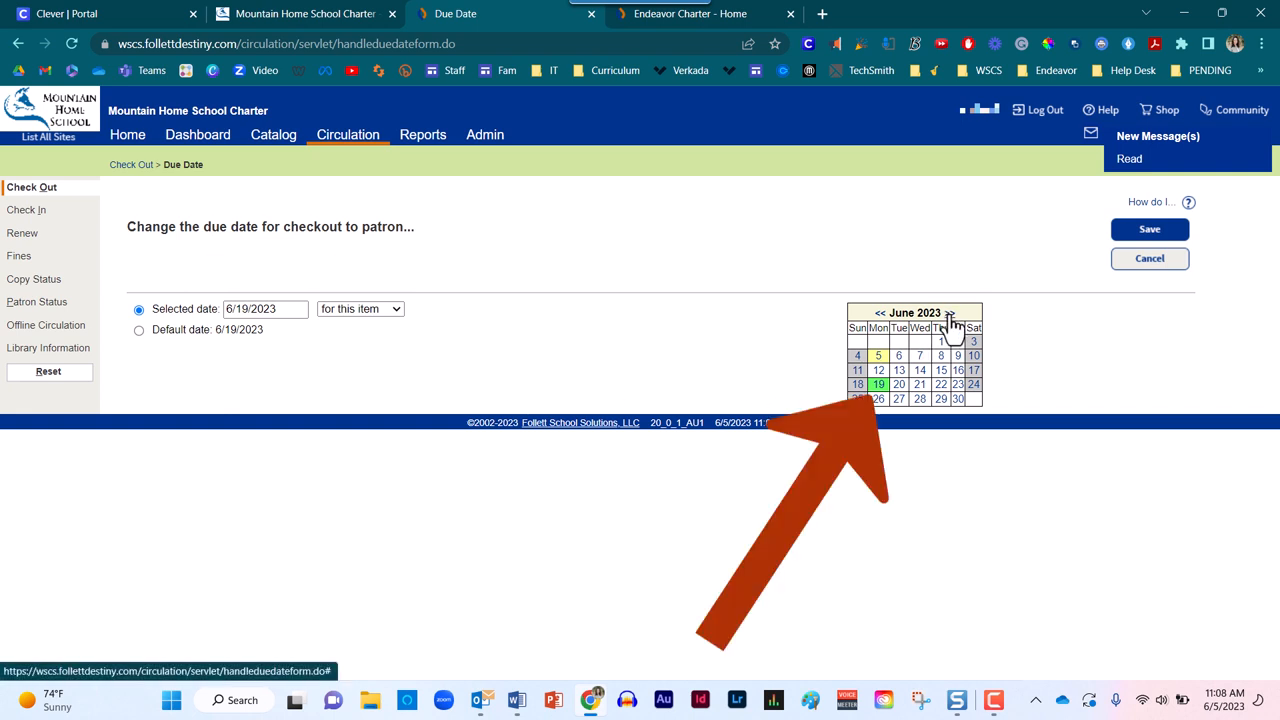
{"action": "left_click", "coordinate": [950, 312]}
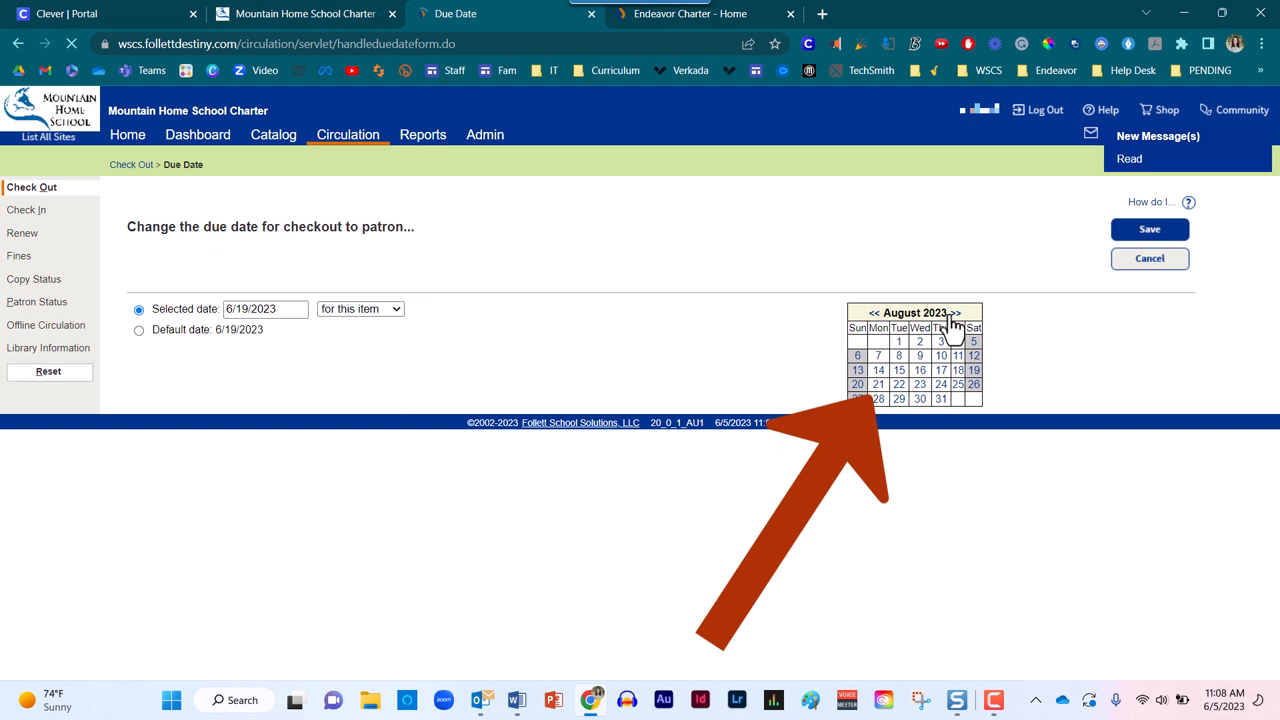
{"action": "left_click", "coordinate": [940, 370]}
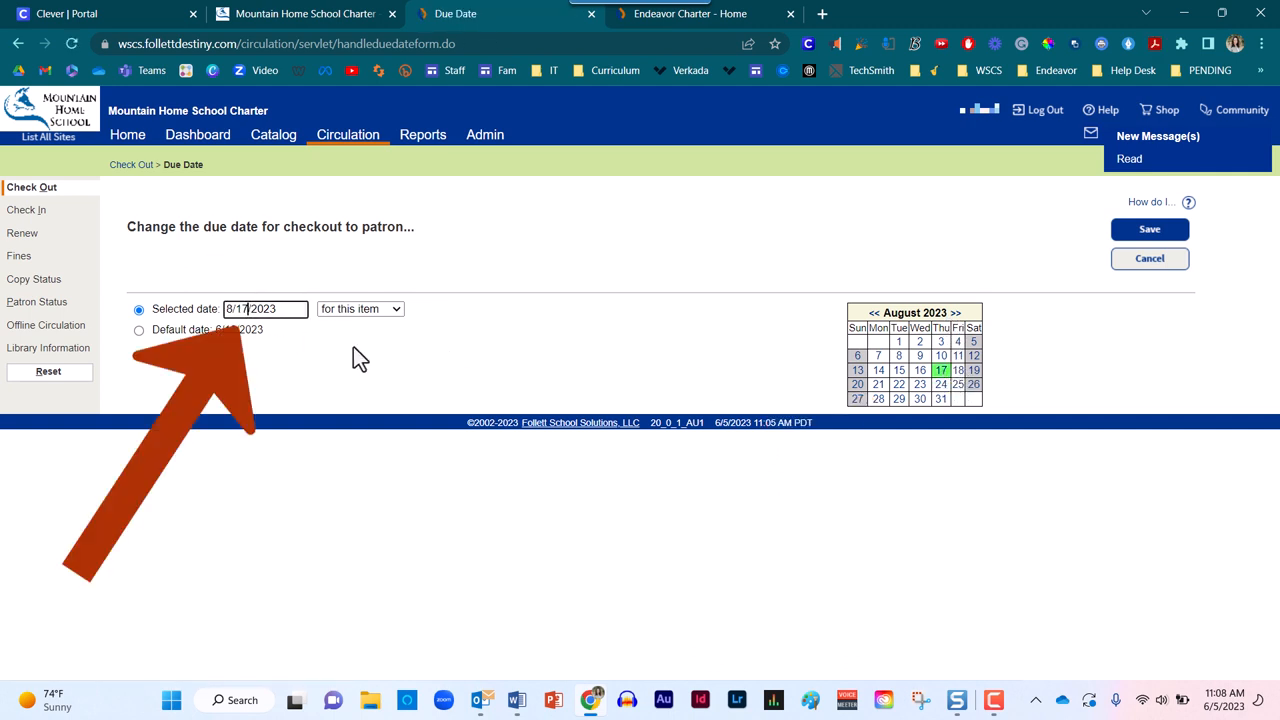
{"action": "mouse_move", "coordinate": [376, 368]}
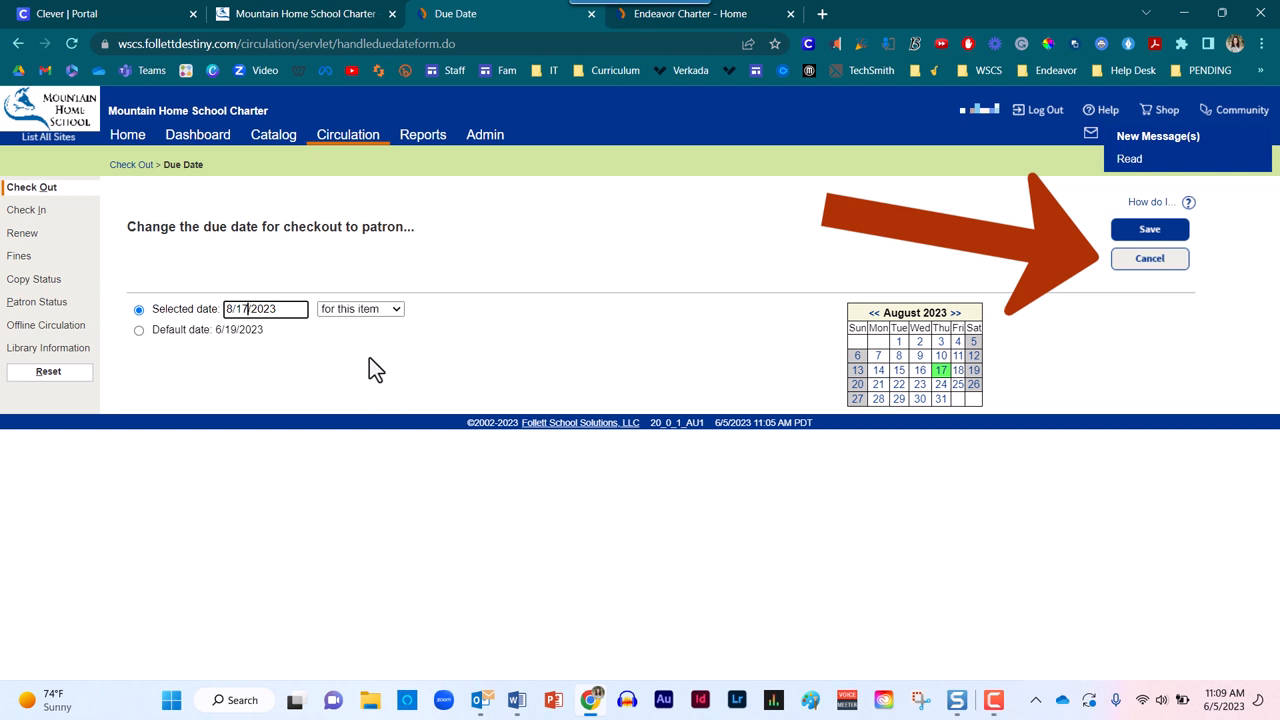
{"action": "mouse_move", "coordinate": [1176, 276]}
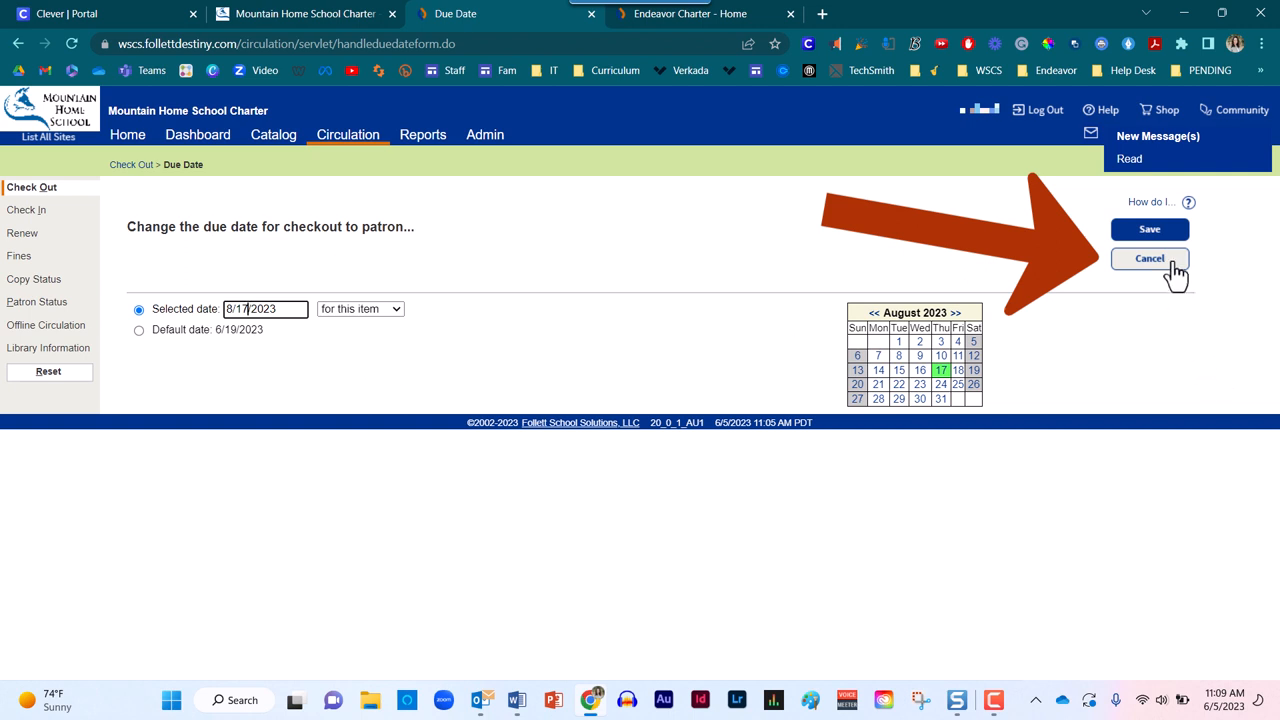
{"action": "left_click", "coordinate": [1148, 258]}
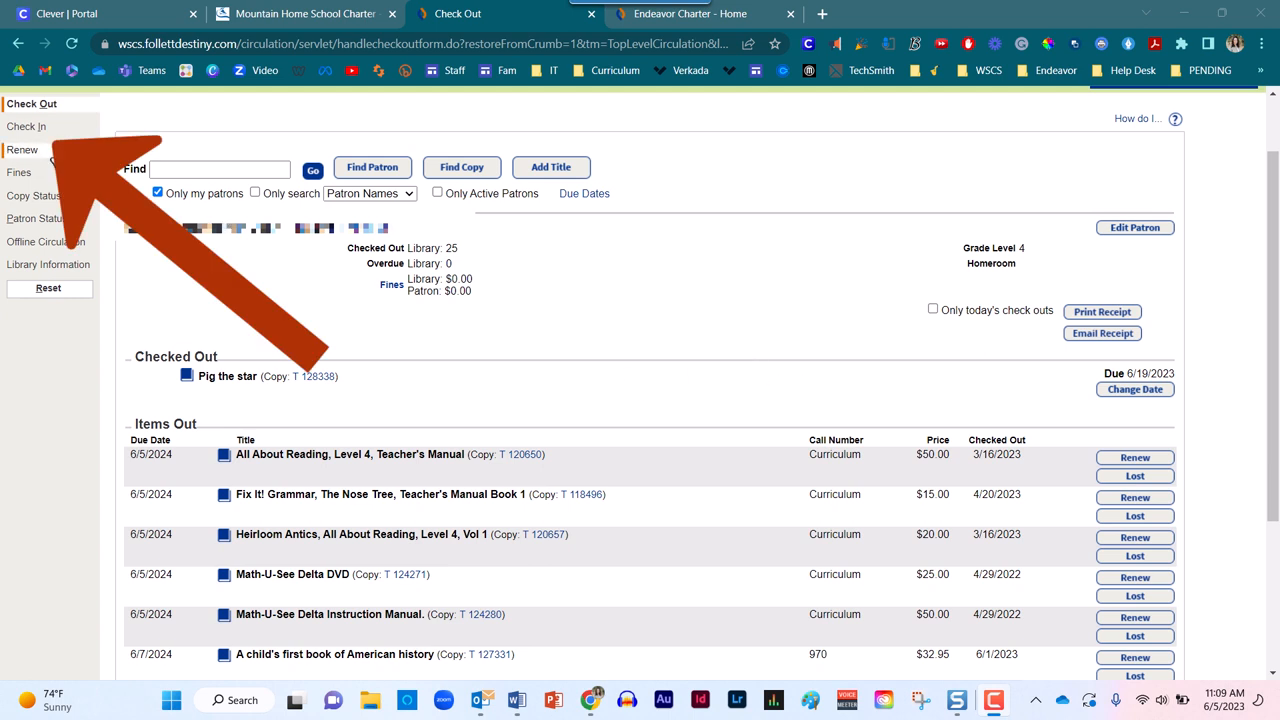
Go to Check In and bring up the second-grade patron's account with 37 checkouts.
{"action": "left_click", "coordinate": [28, 210]}
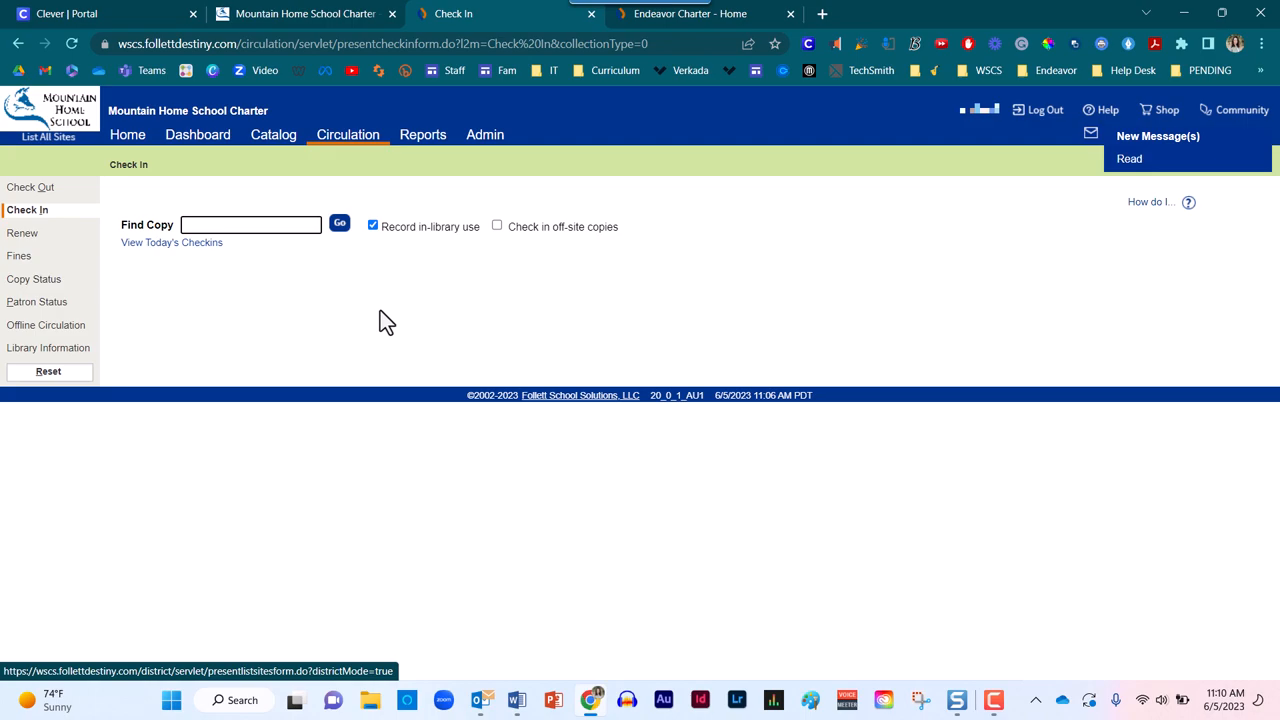
{"action": "left_click", "coordinate": [340, 222]}
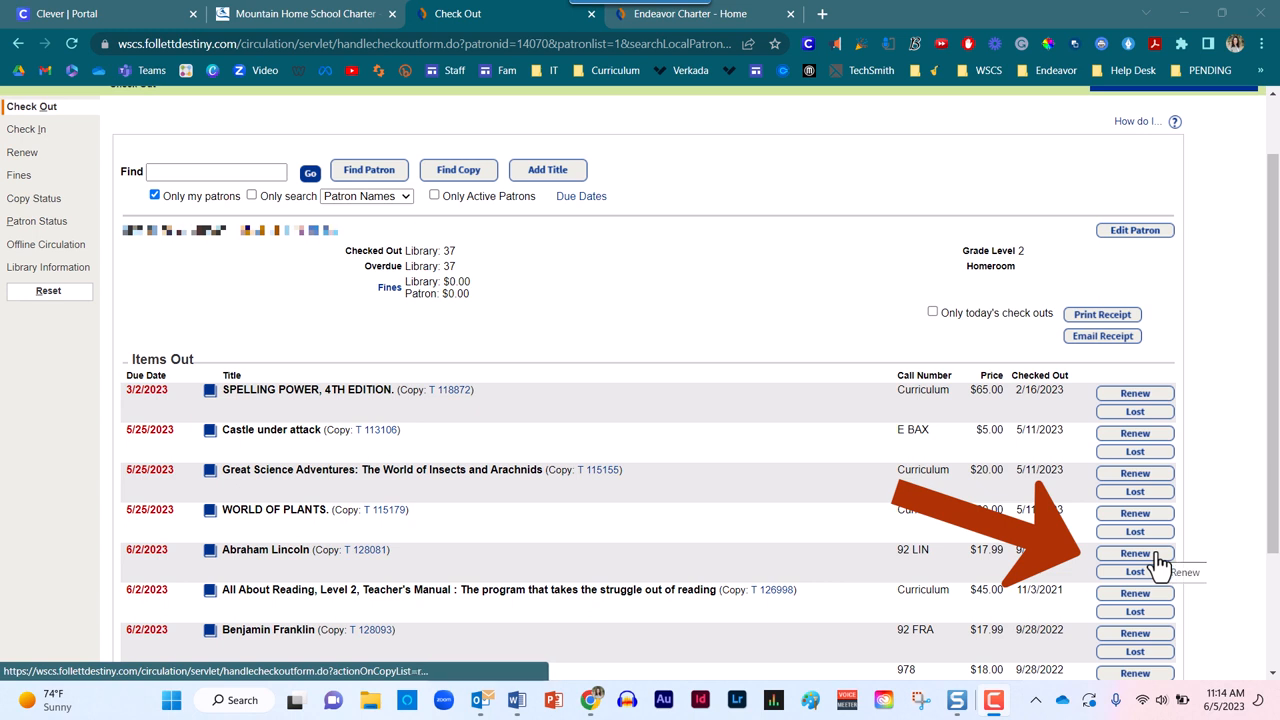
Renew the Abraham Lincoln copy, triggering the renewal-limit-reached warning.
{"action": "left_click", "coordinate": [1136, 552]}
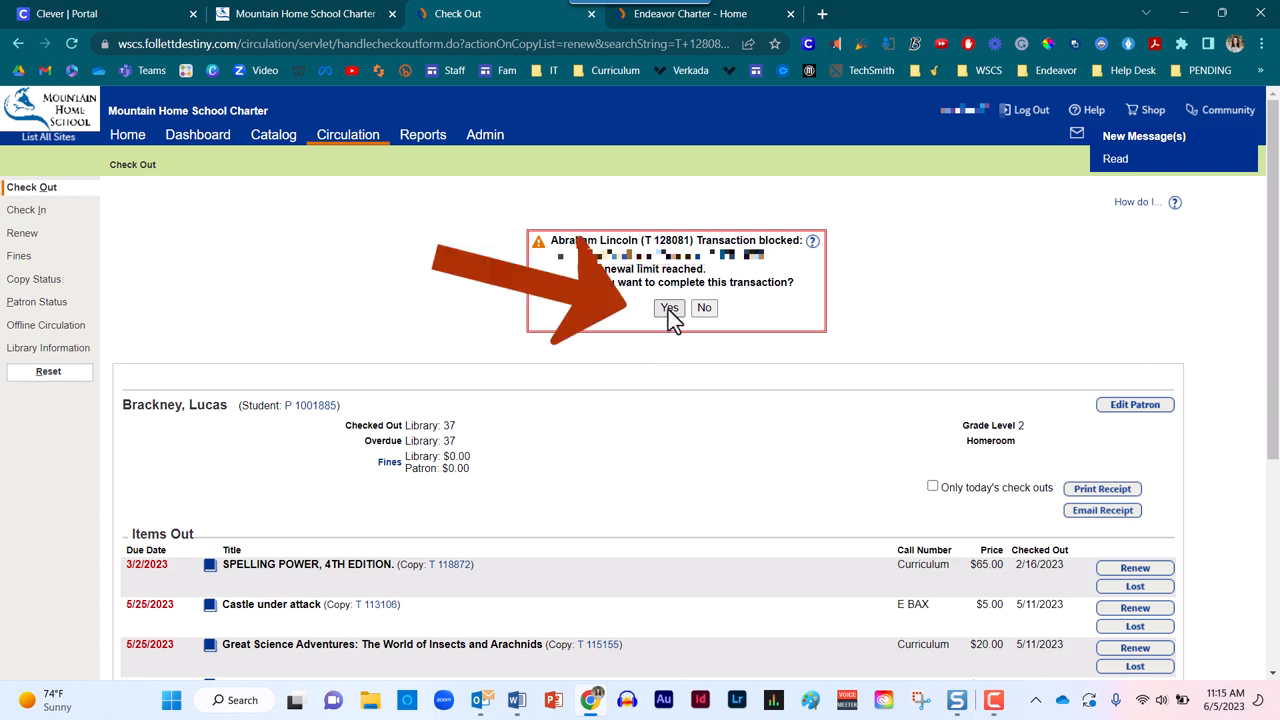
Override the Transaction blocked warning to complete the Abraham Lincoln renewal.
{"action": "left_click", "coordinate": [668, 308]}
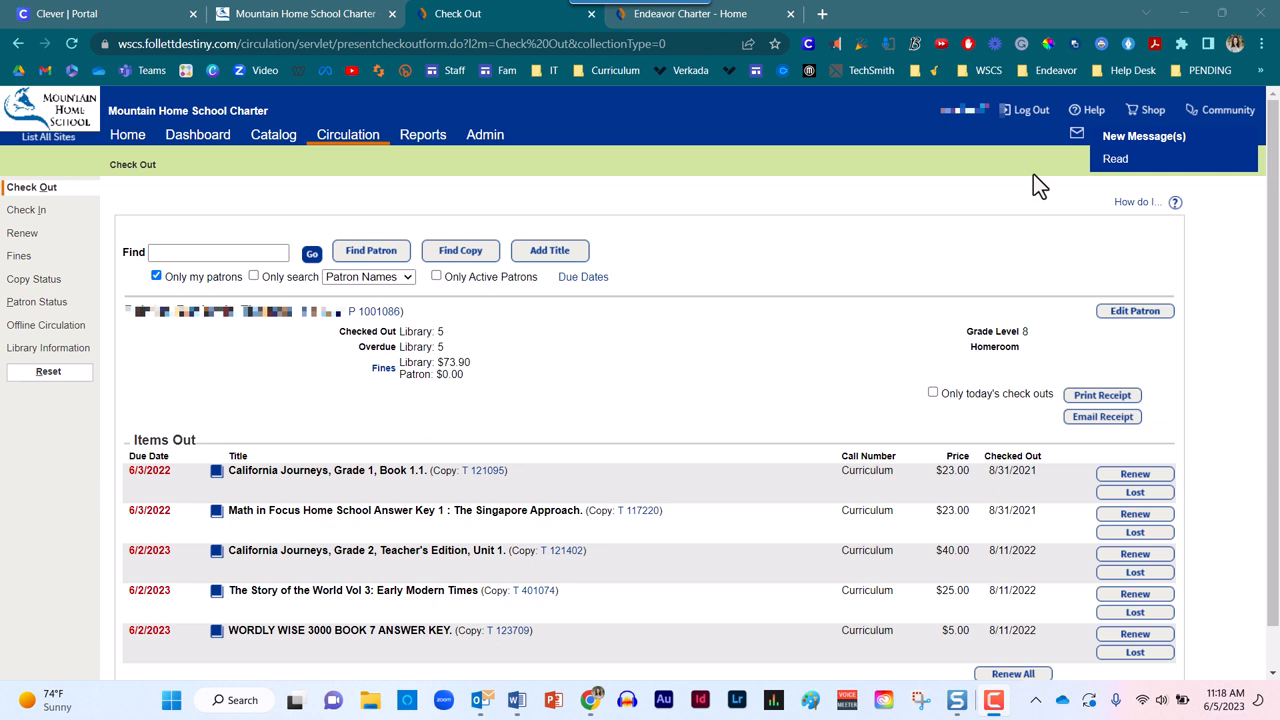
{"action": "scroll", "scroll_direction": "down", "scroll_amount": 3}
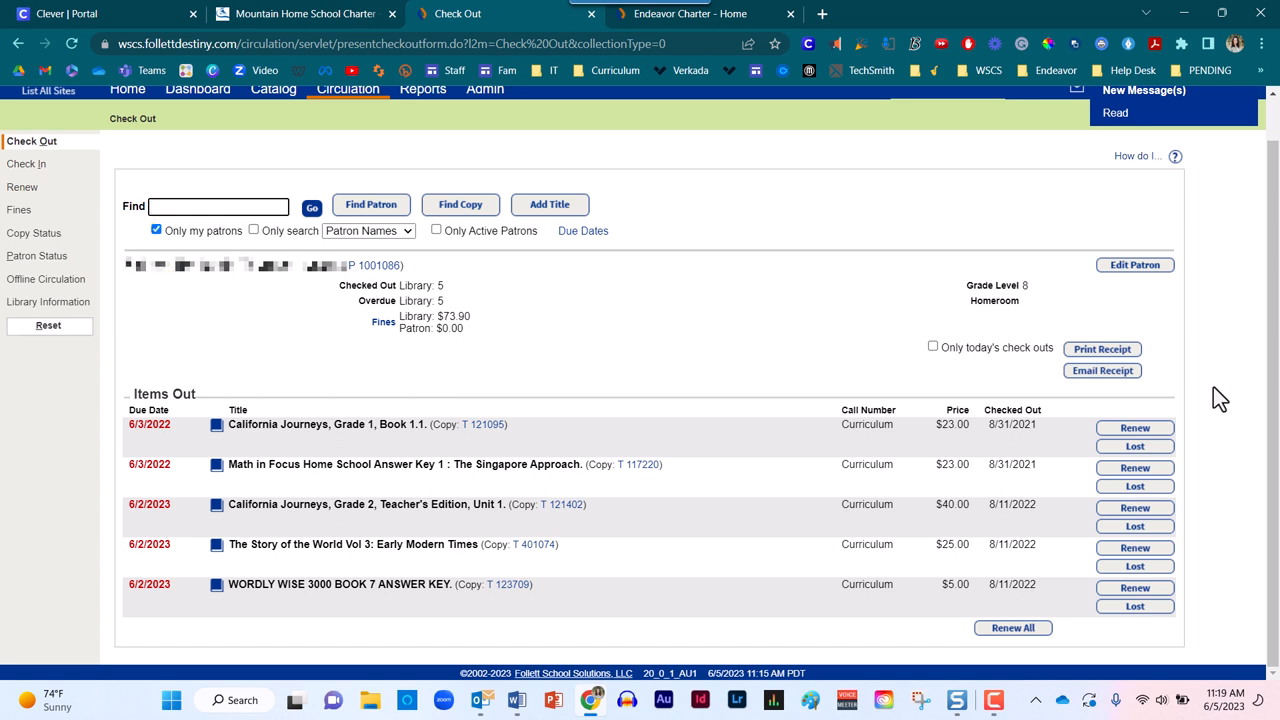
Select Patron Status from the circulation sidebar for the patron owing $73.90.
{"action": "left_click", "coordinate": [36, 256]}
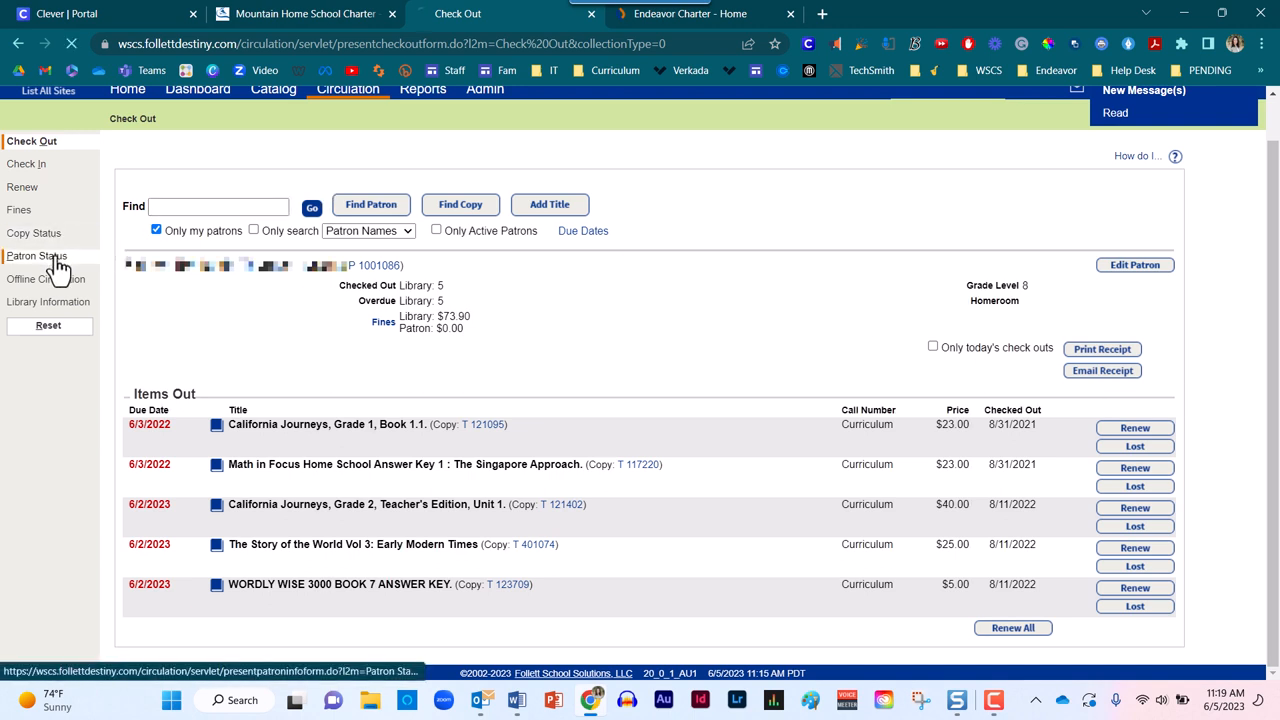
Show the patron's status record and review Items Out and the six fines totalling $73.90.
{"action": "left_click", "coordinate": [36, 256]}
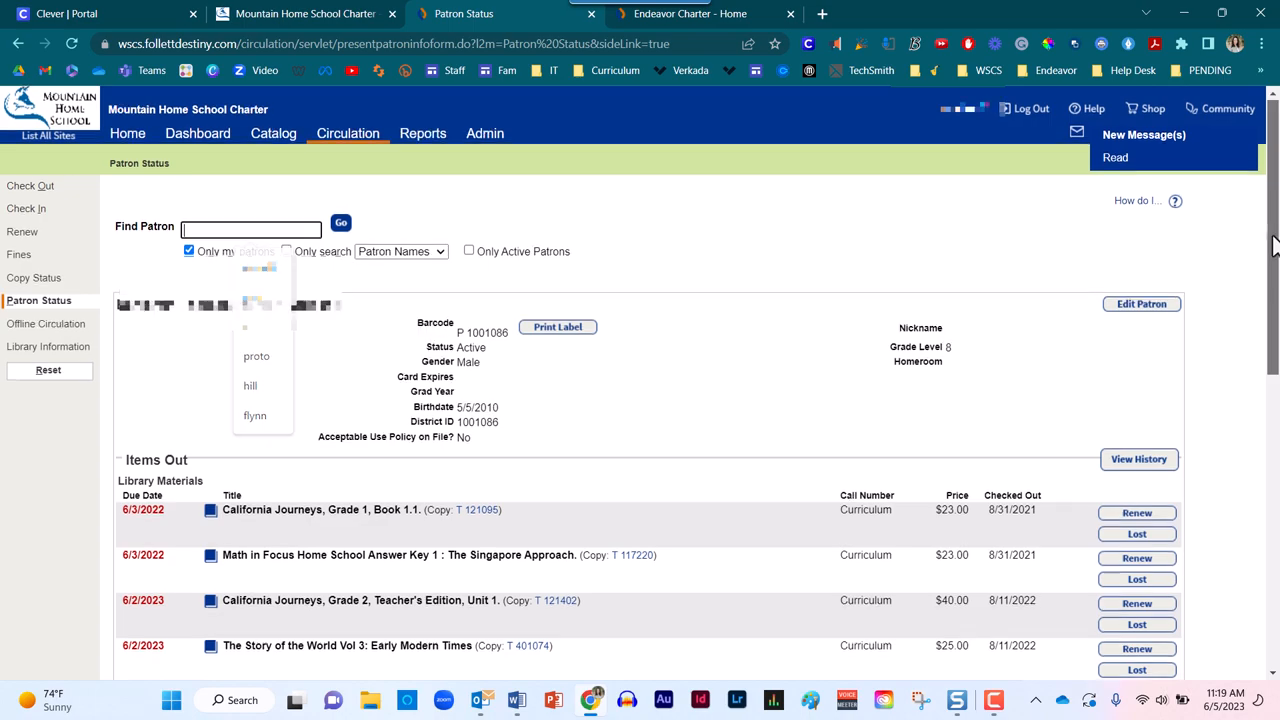
{"action": "scroll", "scroll_direction": "down", "scroll_amount": 3}
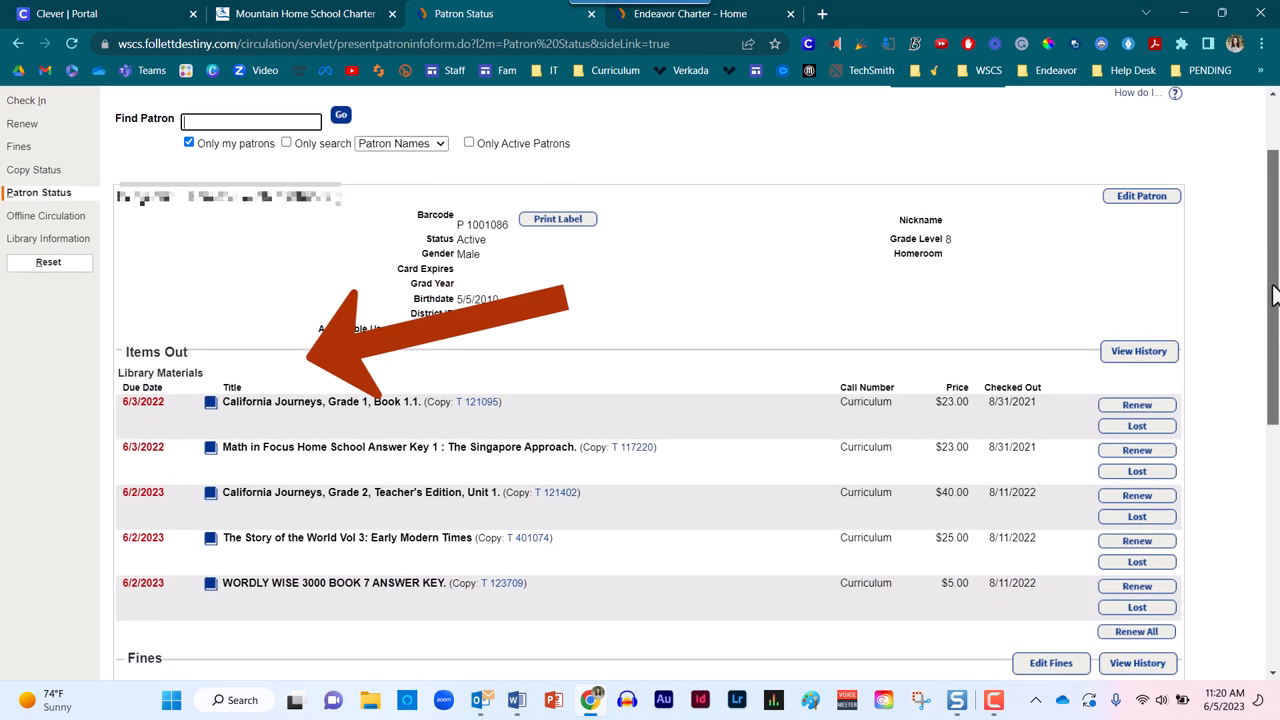
{"action": "scroll", "scroll_direction": "down", "scroll_amount": 3}
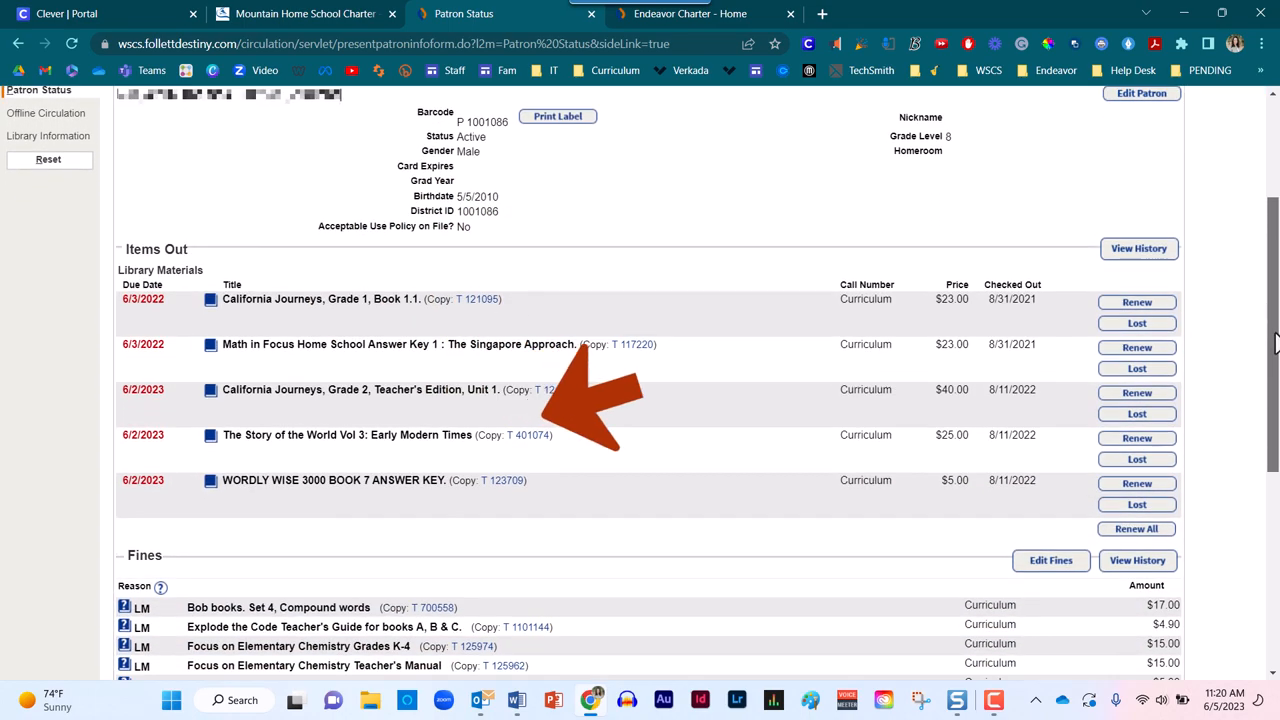
{"action": "scroll", "scroll_direction": "down", "scroll_amount": 3}
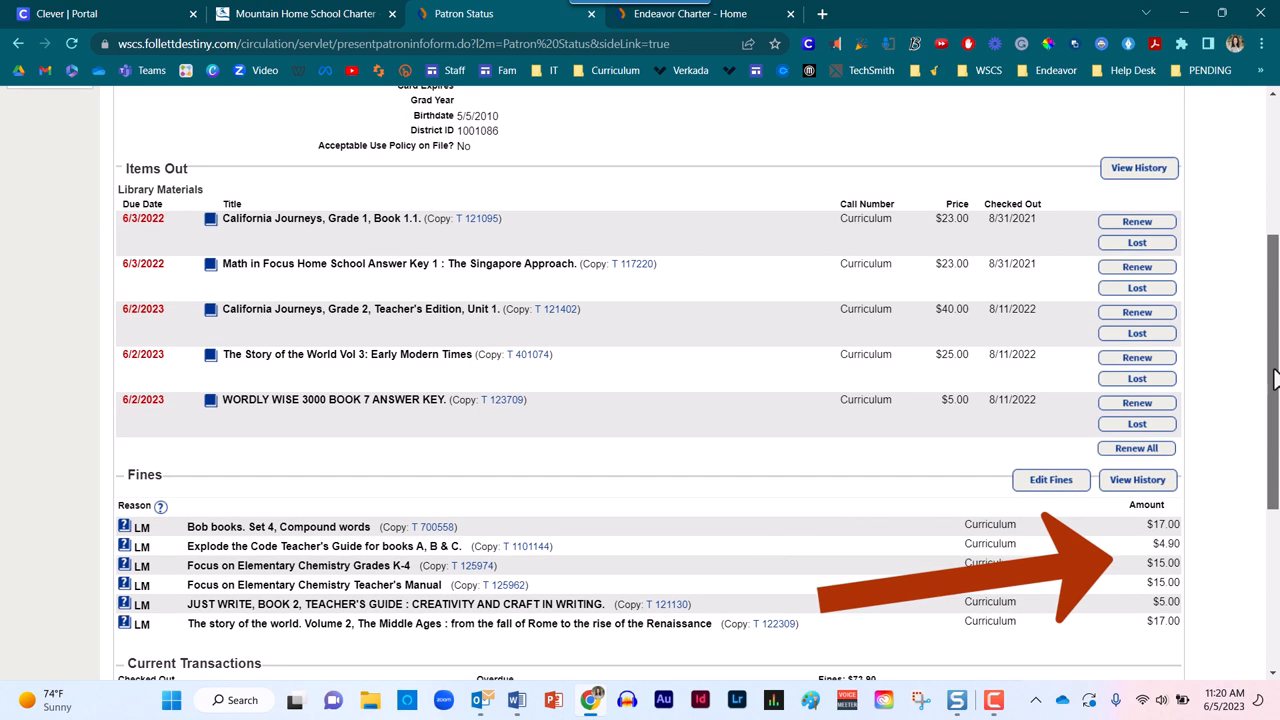
{"action": "scroll", "scroll_direction": "down", "scroll_amount": 3}
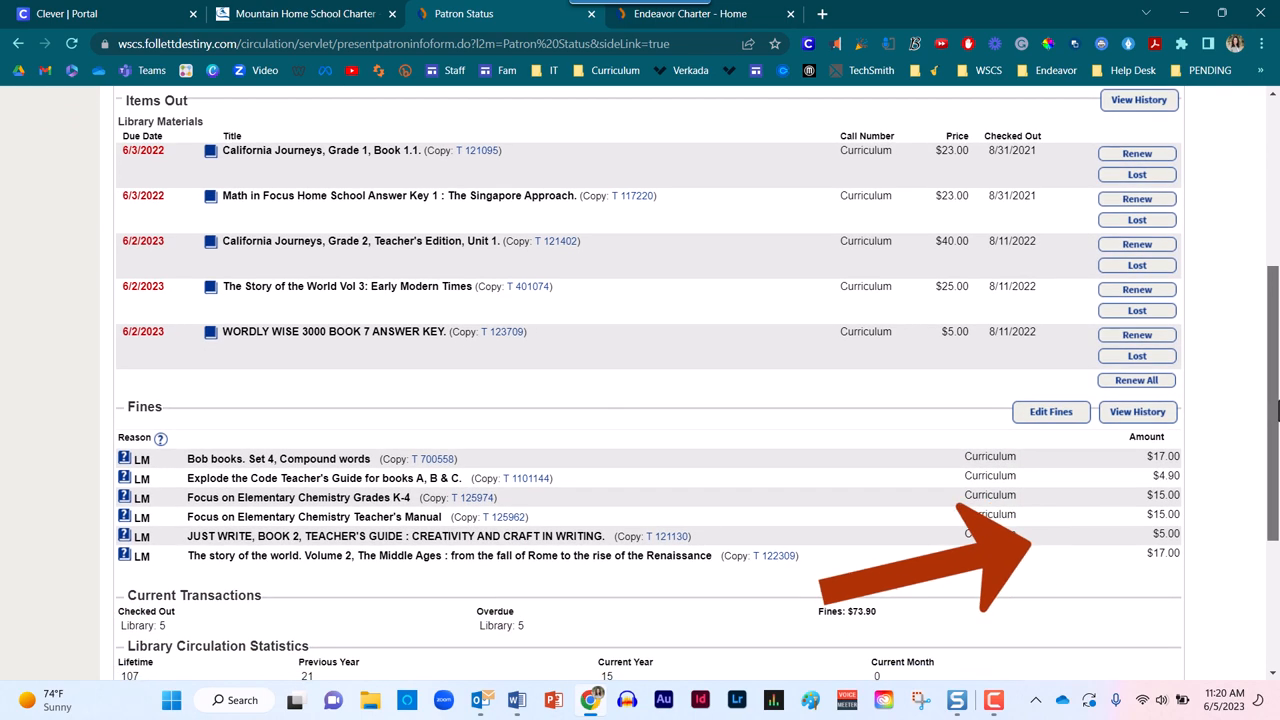
{"action": "scroll", "scroll_direction": "down", "scroll_amount": 3}
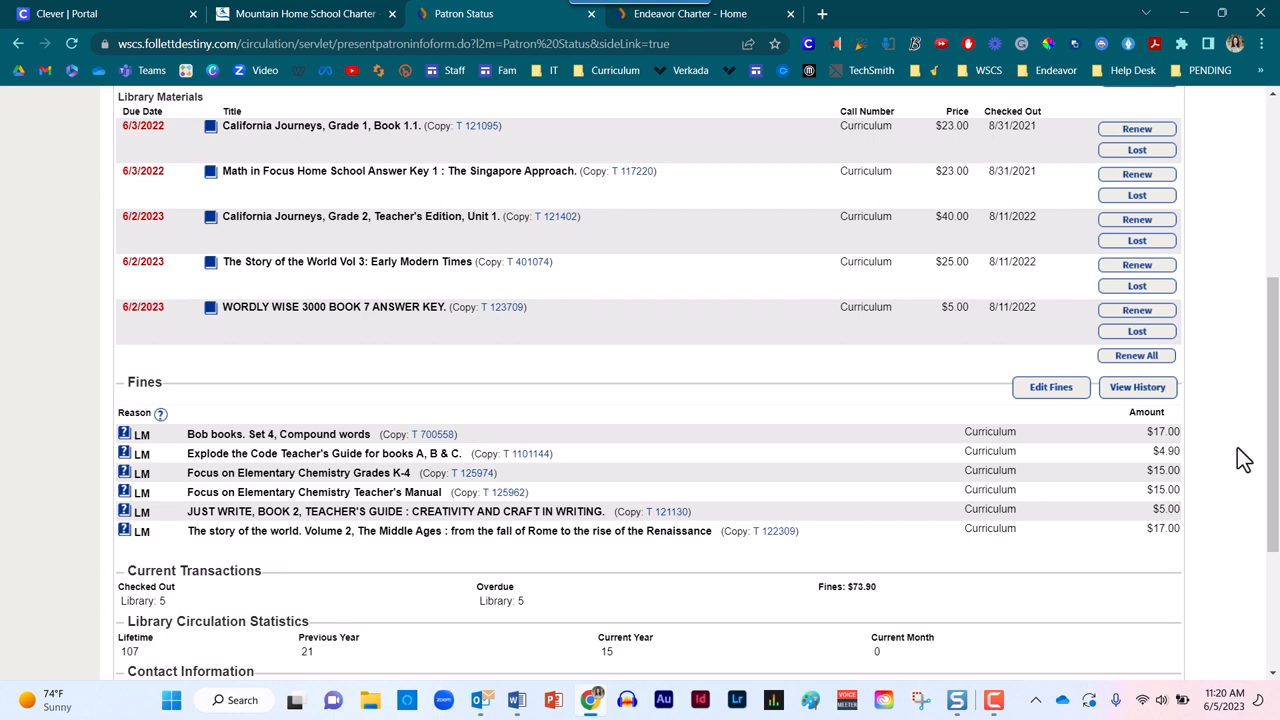
{"action": "mouse_move", "coordinate": [1248, 442]}
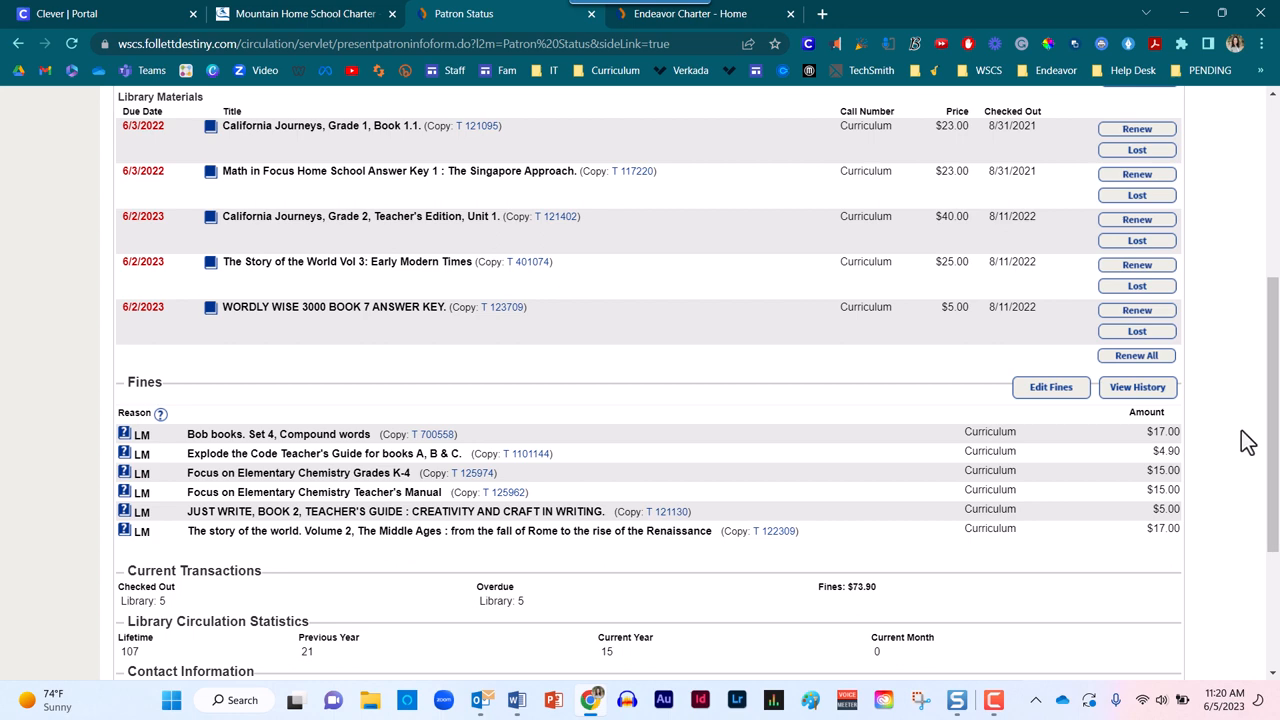
{"action": "scroll", "scroll_direction": "down", "scroll_amount": 3}
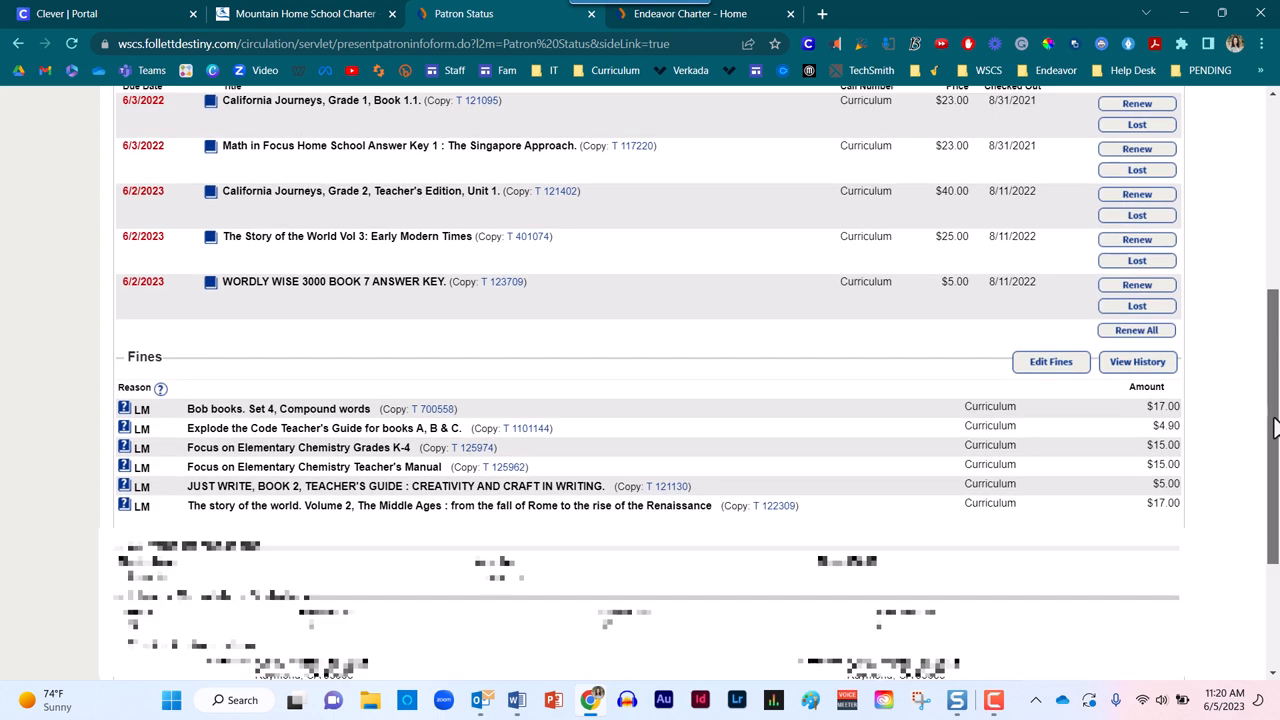
{"action": "scroll", "scroll_direction": "down", "scroll_amount": 3}
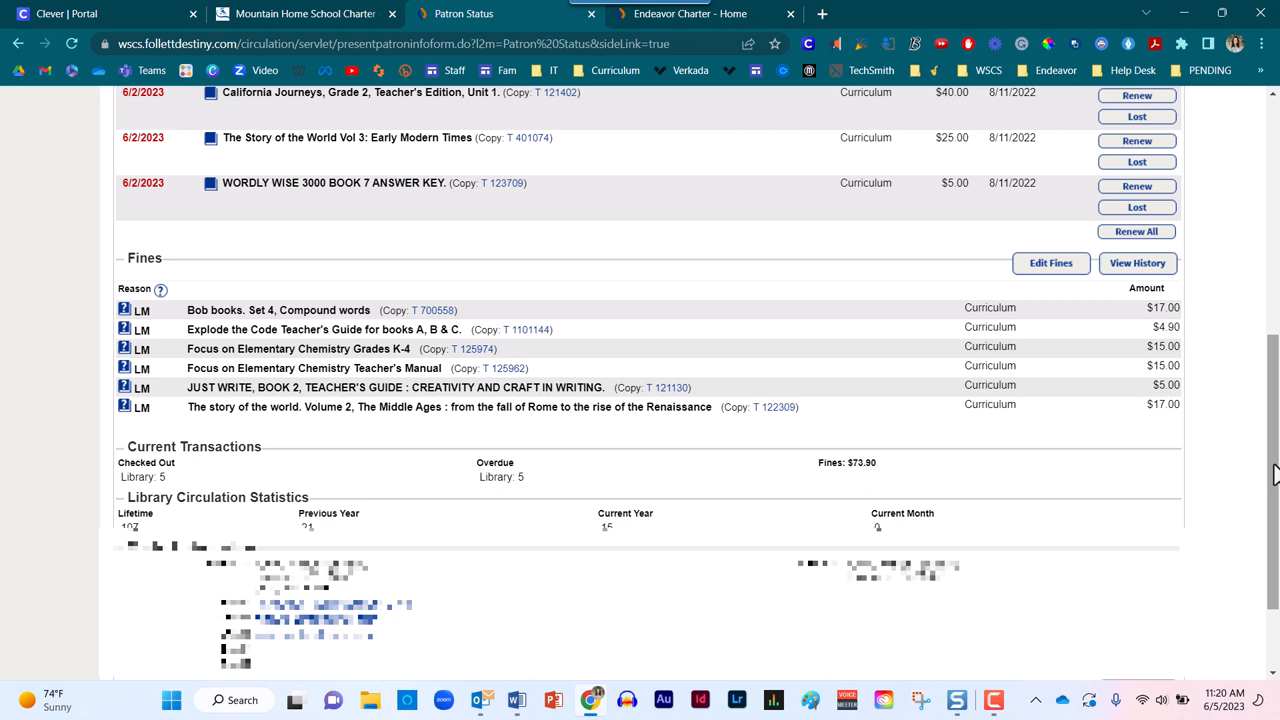
Leave the patron record via Check Out and bring up the Copy Status Find Copy lookup.
{"action": "scroll", "scroll_direction": "down", "scroll_amount": 3}
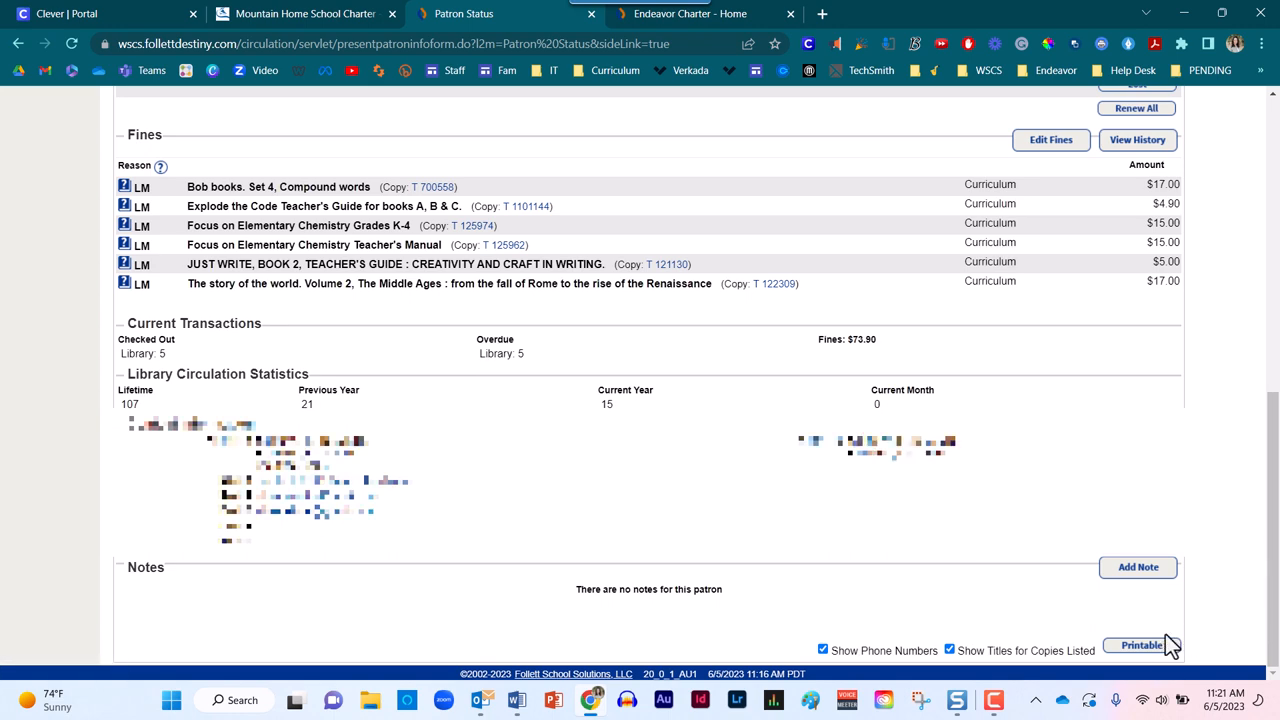
{"action": "left_click", "coordinate": [1136, 644]}
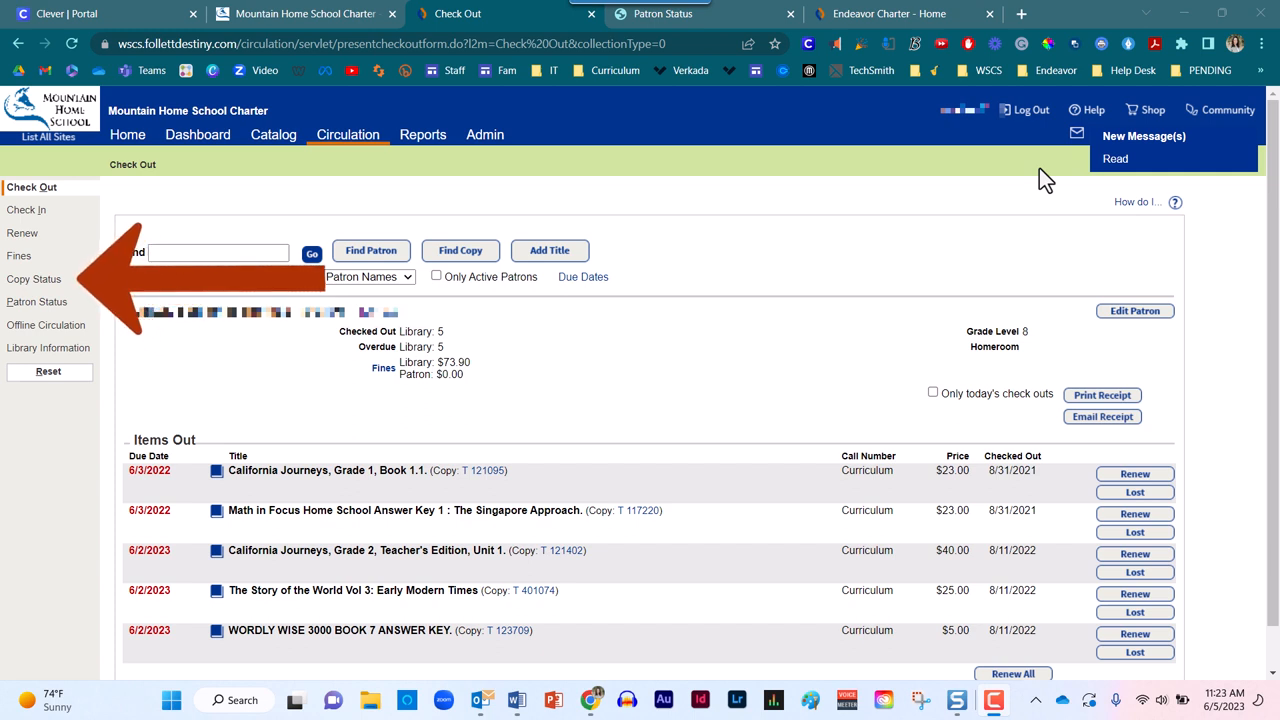
{"action": "mouse_move", "coordinate": [52, 264]}
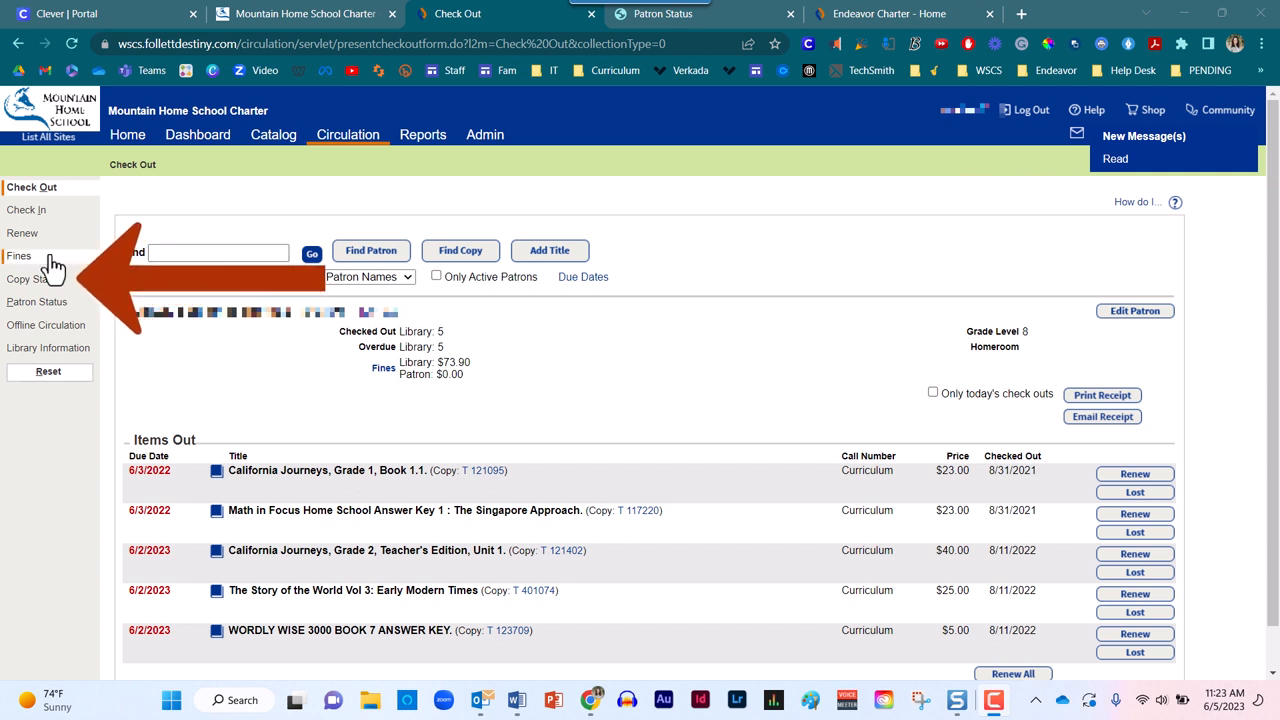
{"action": "left_click", "coordinate": [36, 280]}
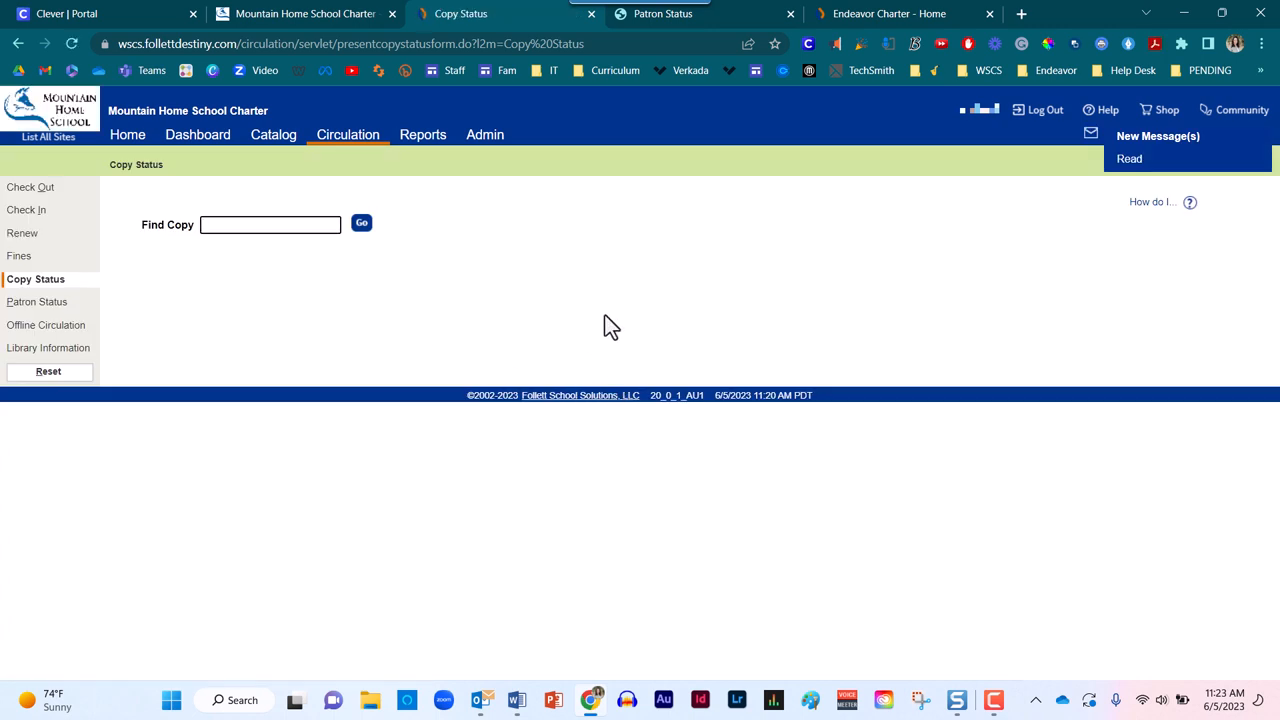
{"action": "mouse_move", "coordinate": [604, 320]}
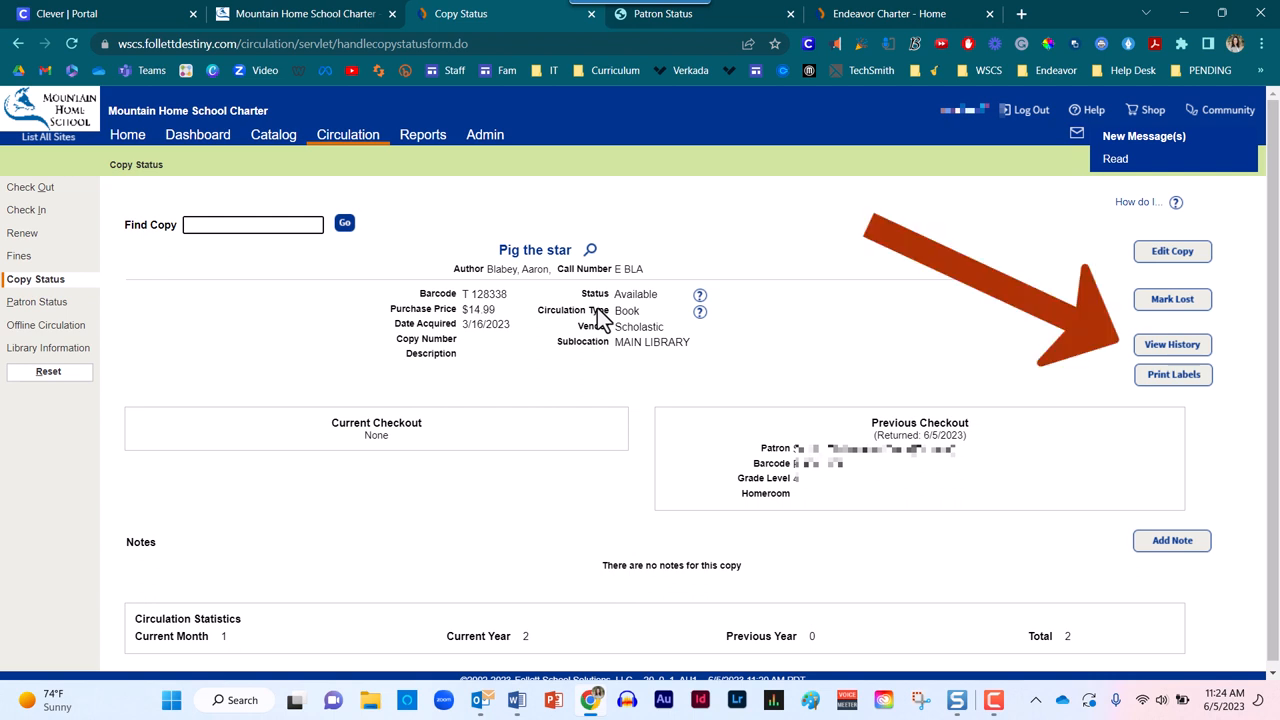
{"action": "mouse_move", "coordinate": [1184, 336]}
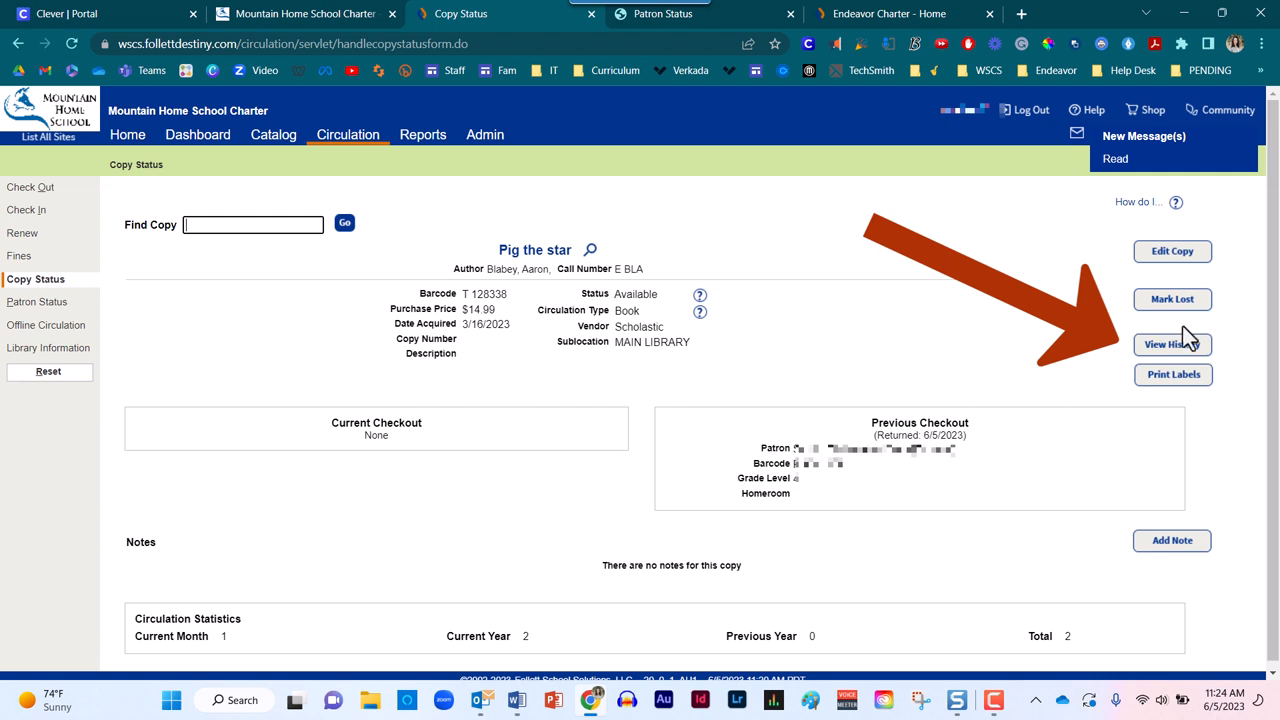
Display the checkout history for the available copy of Pig the star.
{"action": "left_click", "coordinate": [1172, 344]}
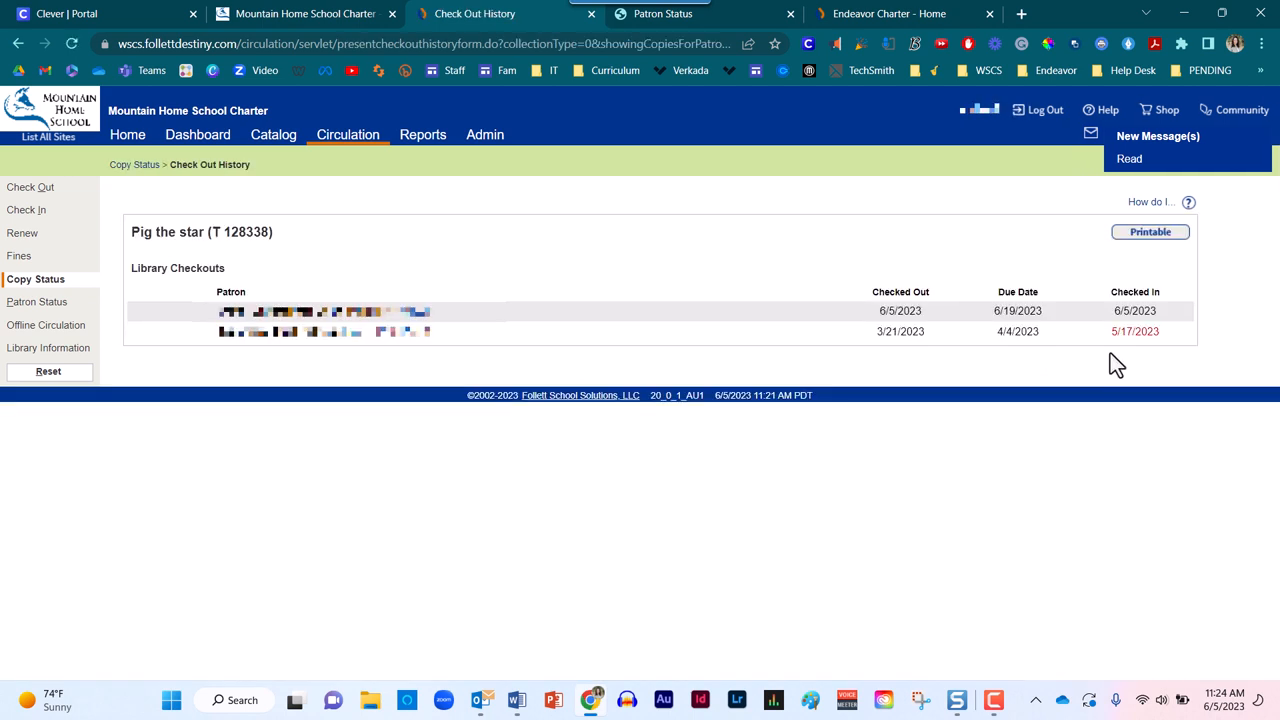